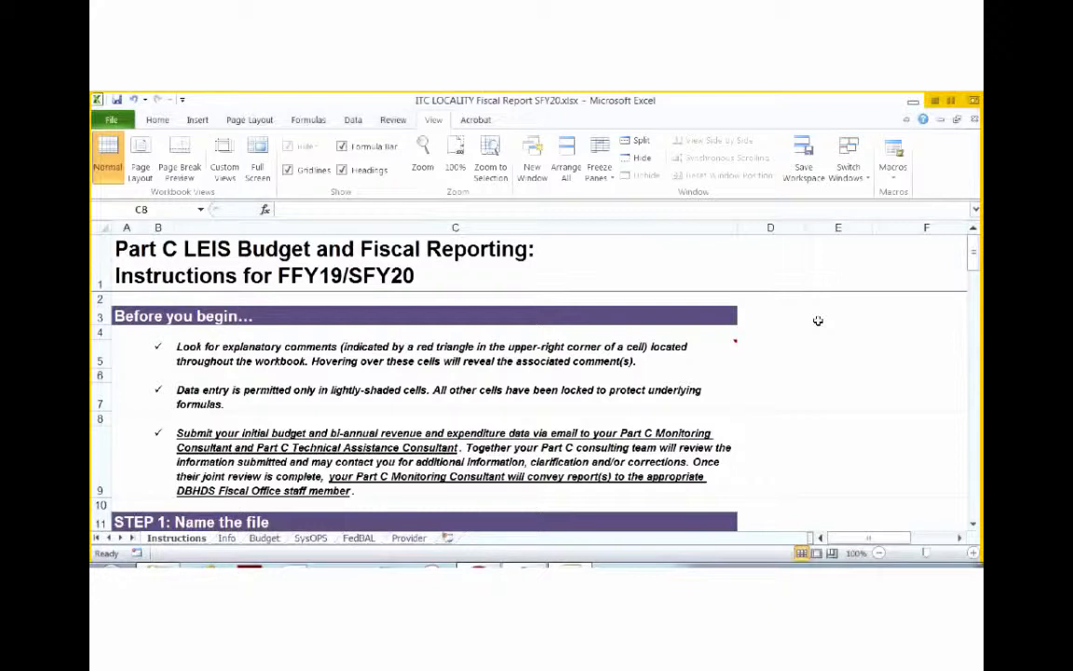
pyautogui.moveTo(814, 354)
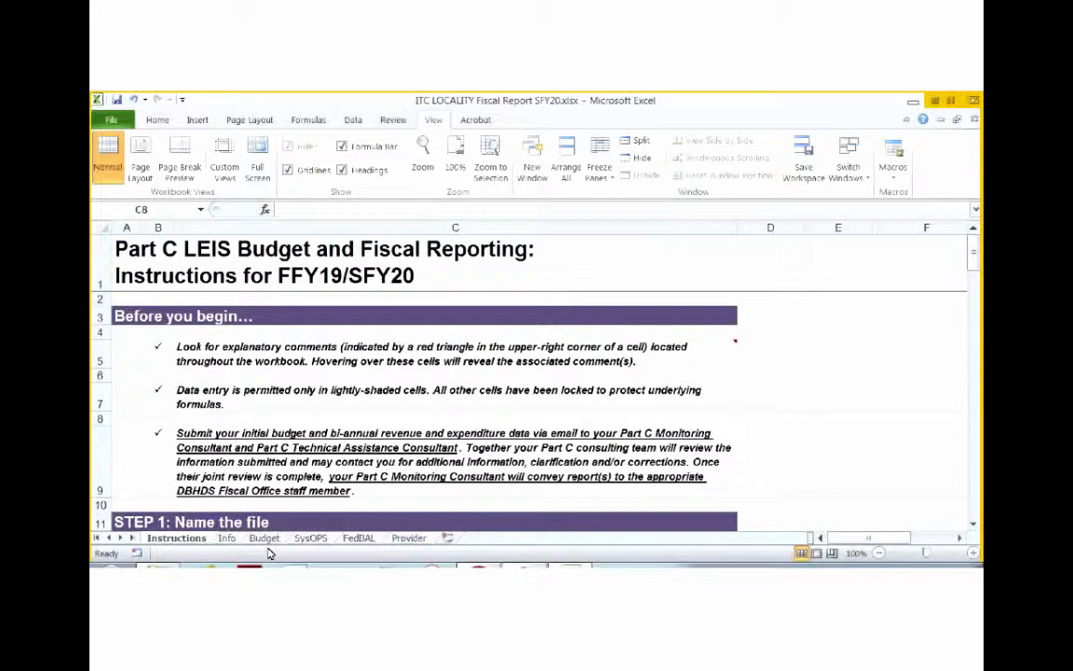
pyautogui.moveTo(268, 553)
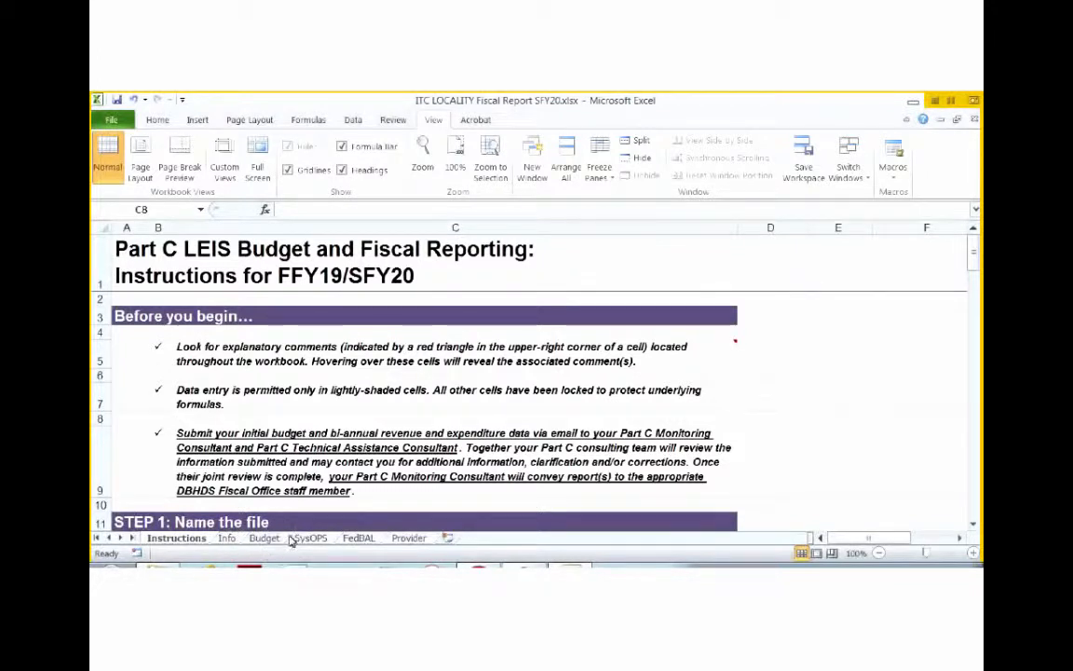
pyautogui.moveTo(238, 545)
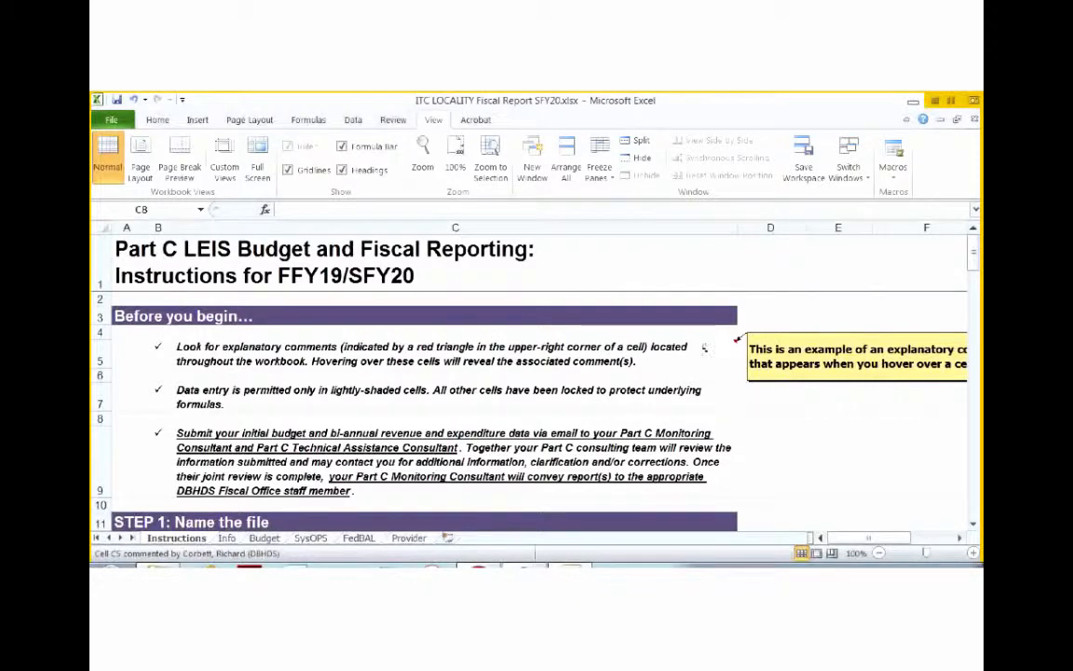
pyautogui.moveTo(732, 347)
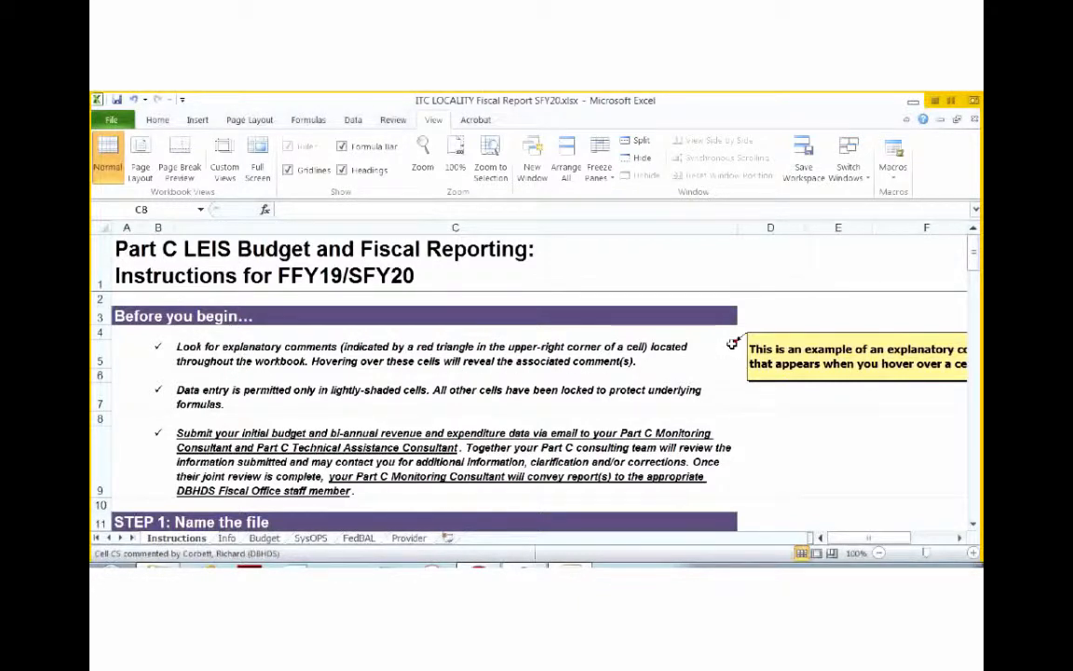
pyautogui.moveTo(731, 341)
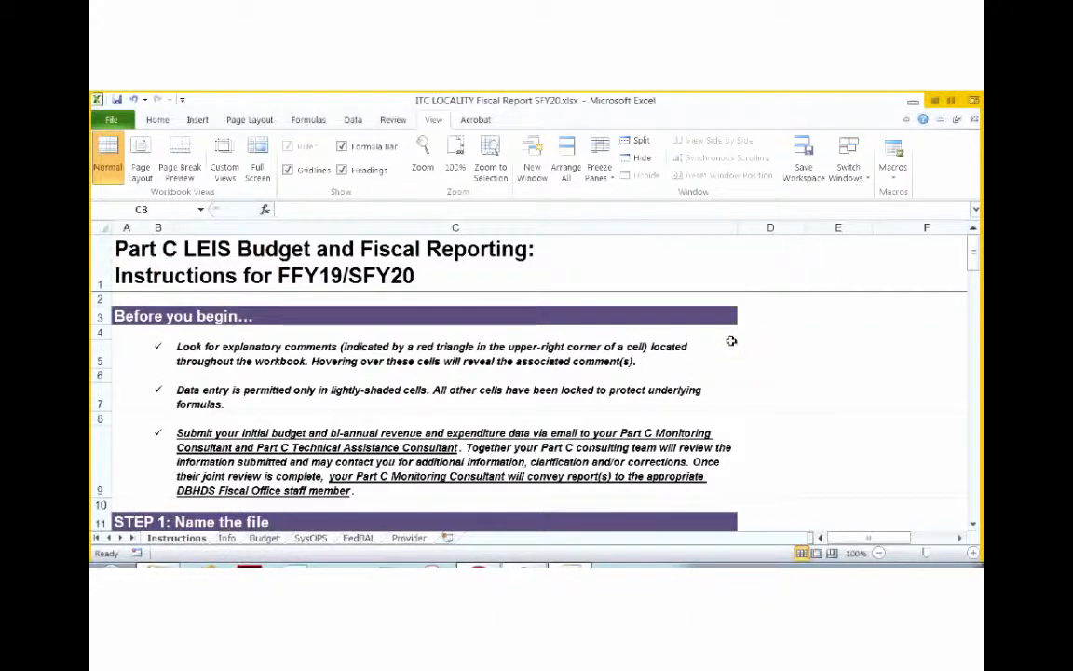
pyautogui.moveTo(731, 341)
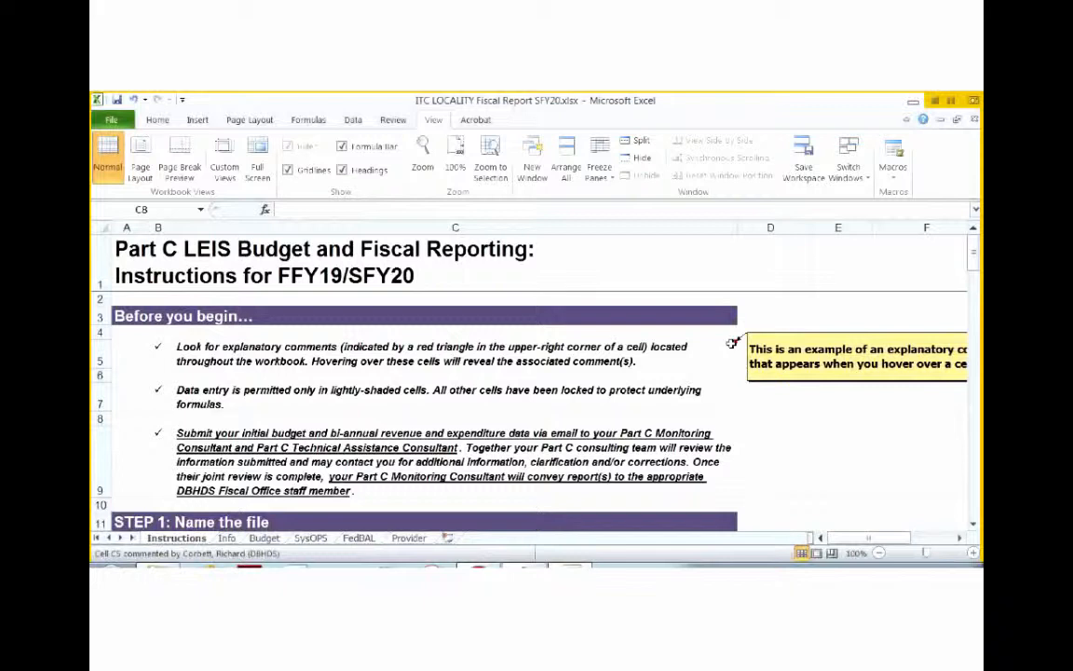
pyautogui.moveTo(484, 414)
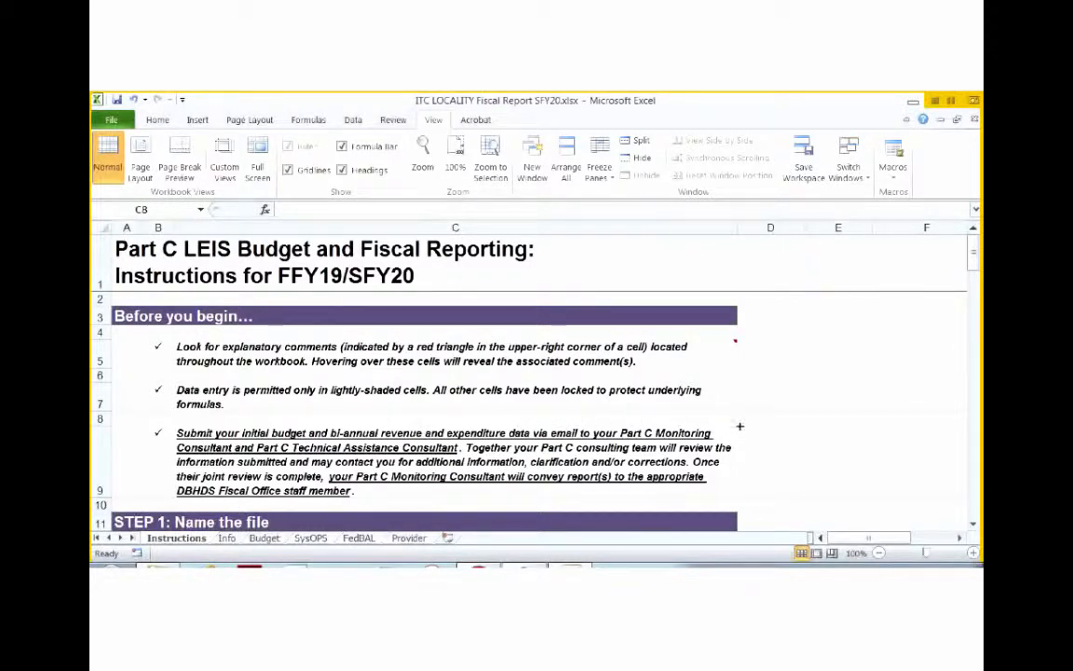
pyautogui.moveTo(217, 460)
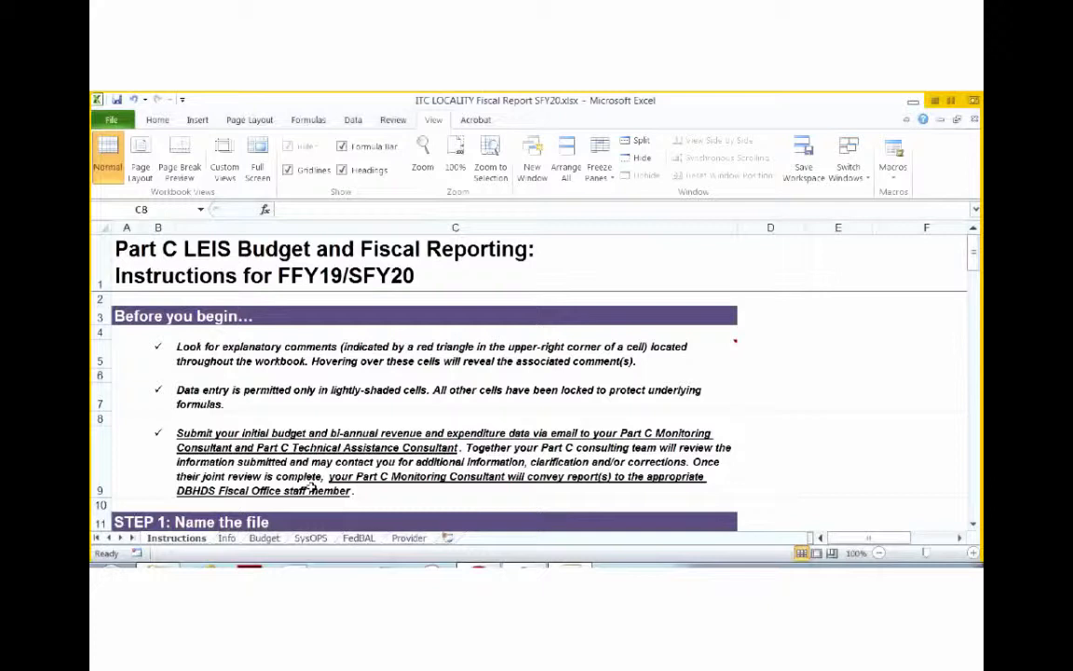
pyautogui.moveTo(405, 497)
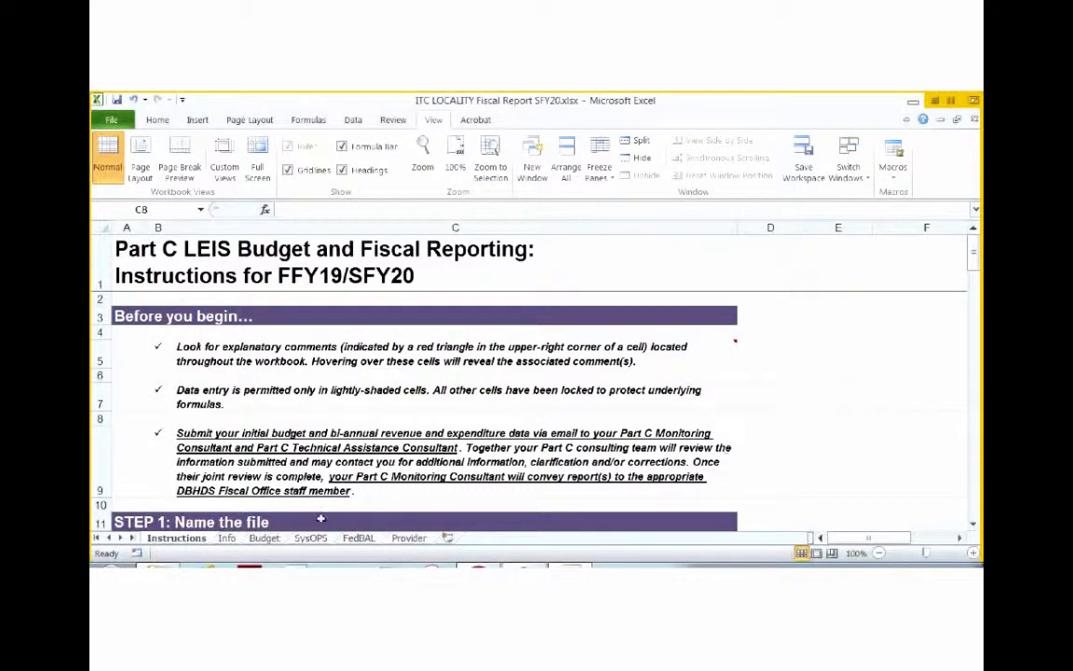
pyautogui.moveTo(307, 500)
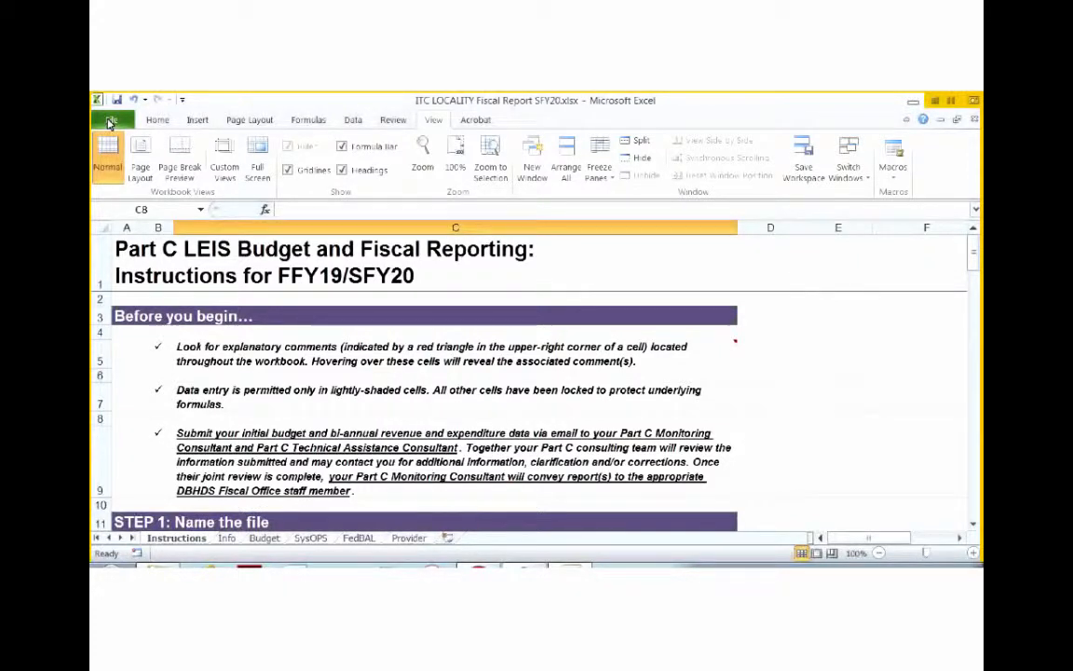
# Step: Open Save As in Fiscal Report Forms and select the year in 'ITC LOCALITY Fiscal Report SFY20'
pyautogui.click(108, 119)
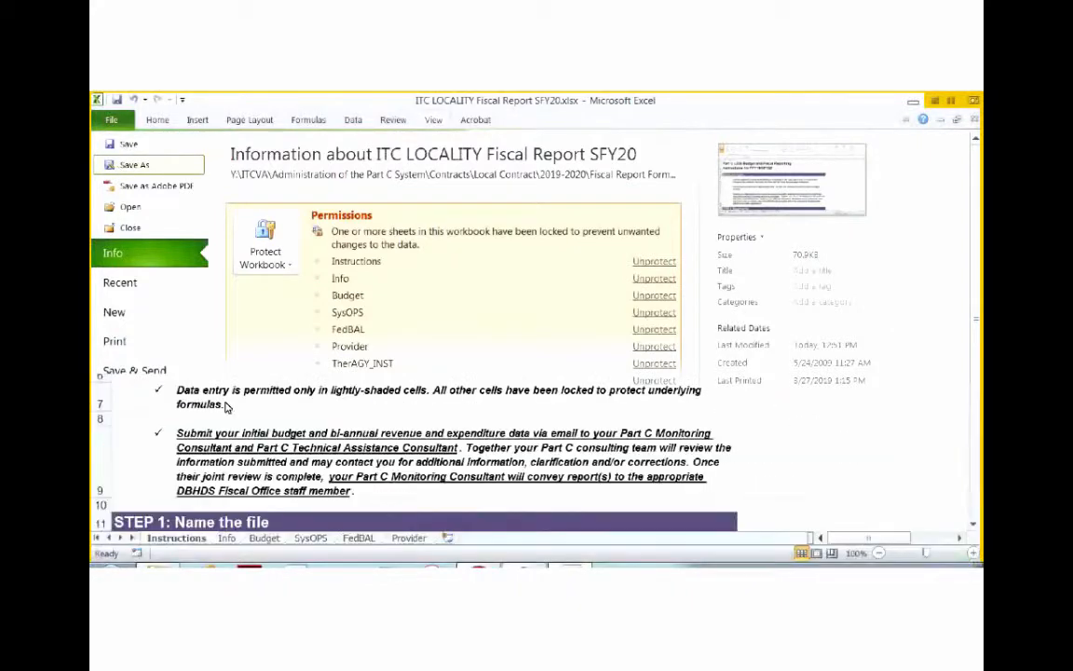
pyautogui.click(135, 164)
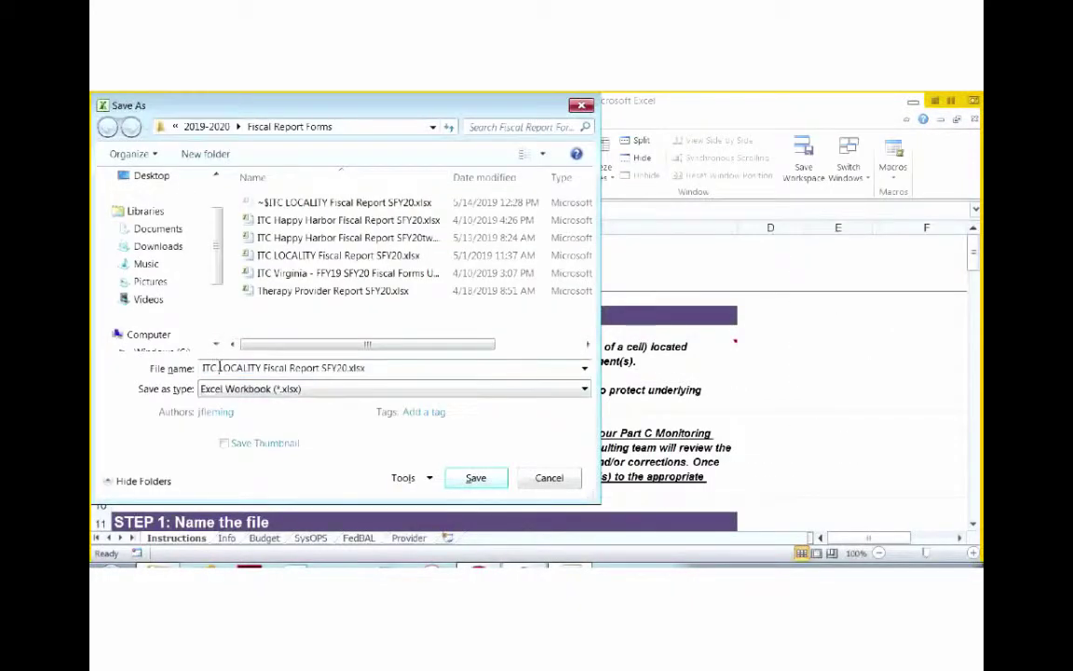
pyautogui.doubleClick(240, 368)
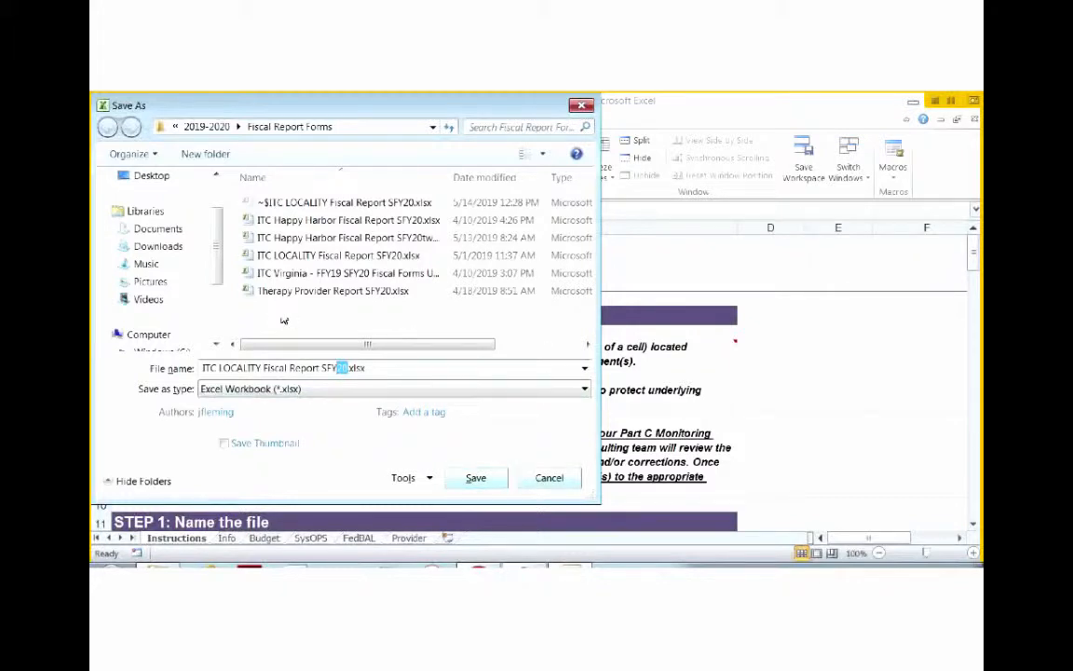
pyautogui.moveTo(501, 479)
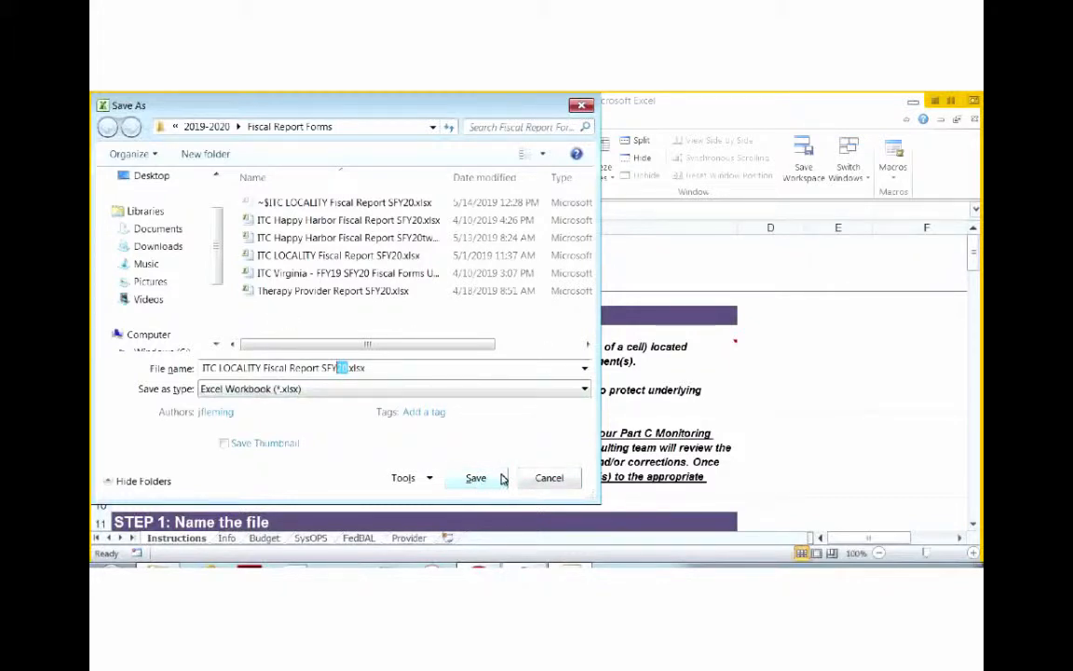
pyautogui.moveTo(529, 491)
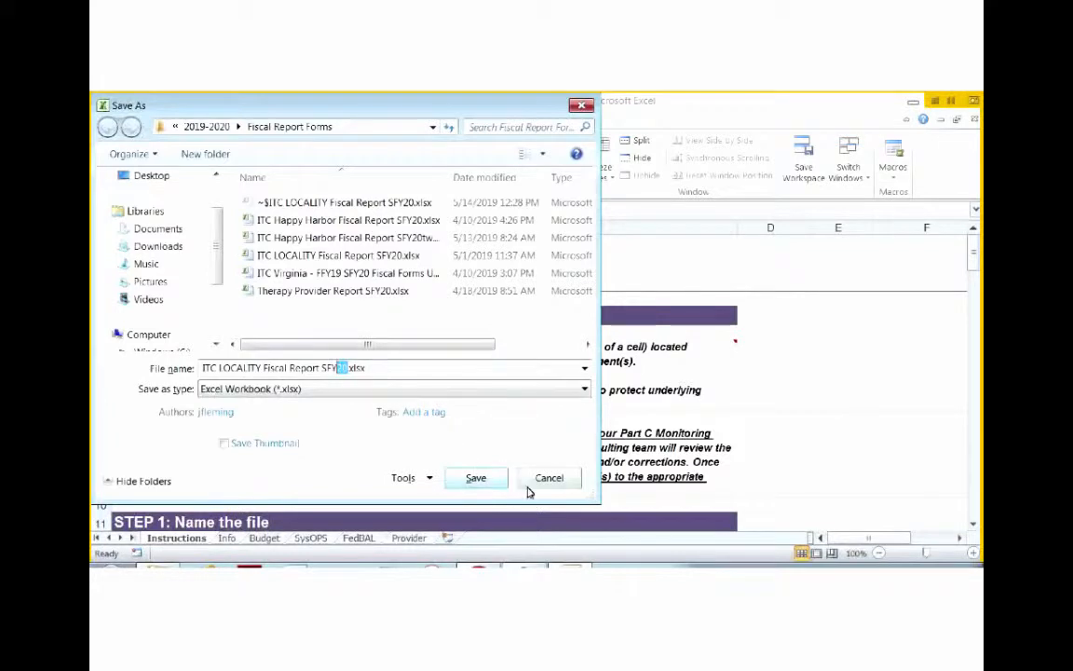
pyautogui.moveTo(550, 486)
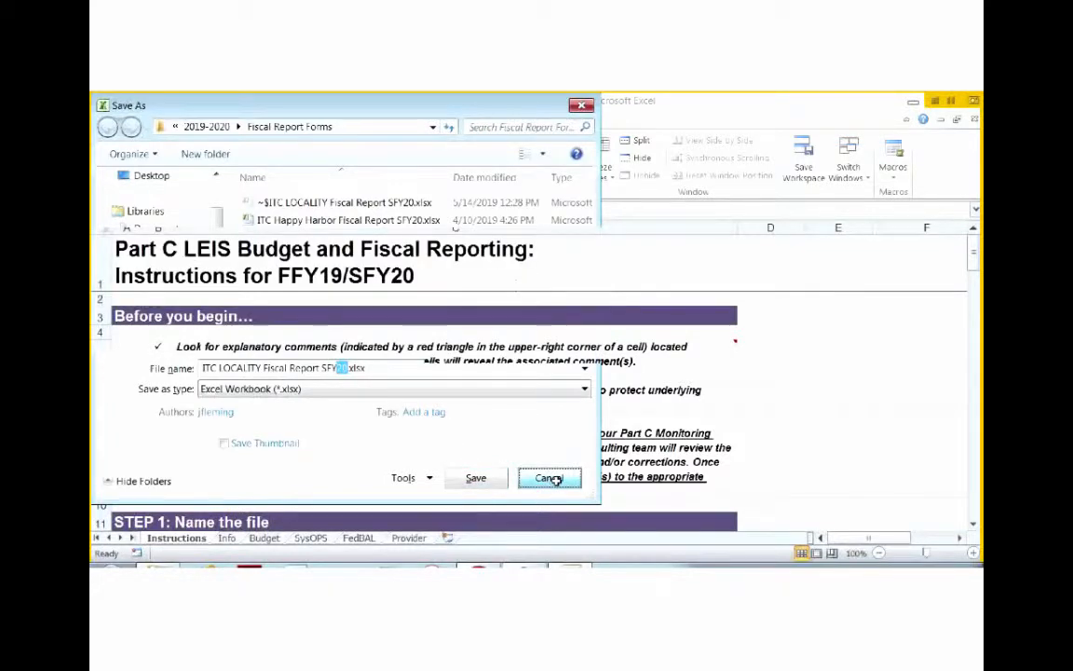
# Step: Cancel saving, go to the Info sheet, and select Contract Number B4 and DUNS Number B5
pyautogui.click(550, 478)
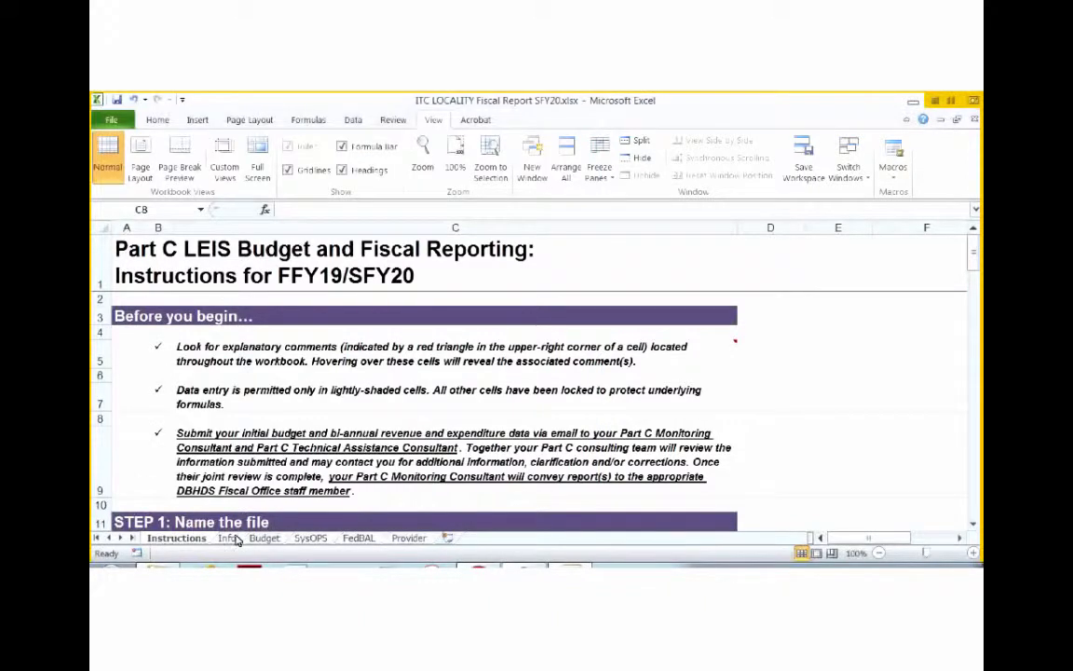
pyautogui.click(227, 539)
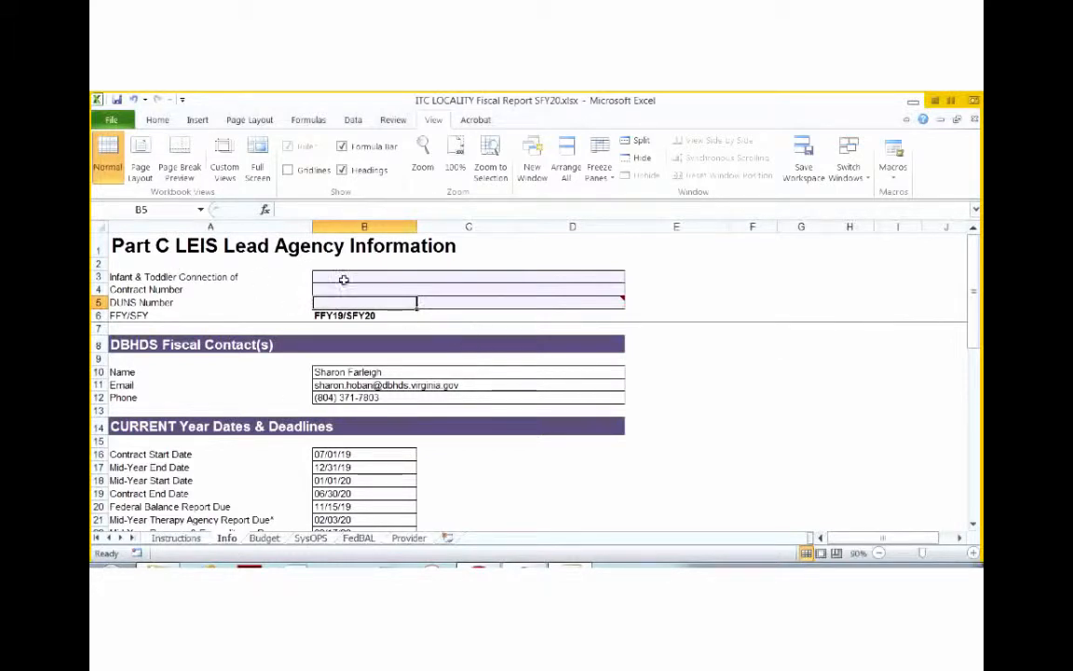
pyautogui.click(345, 277)
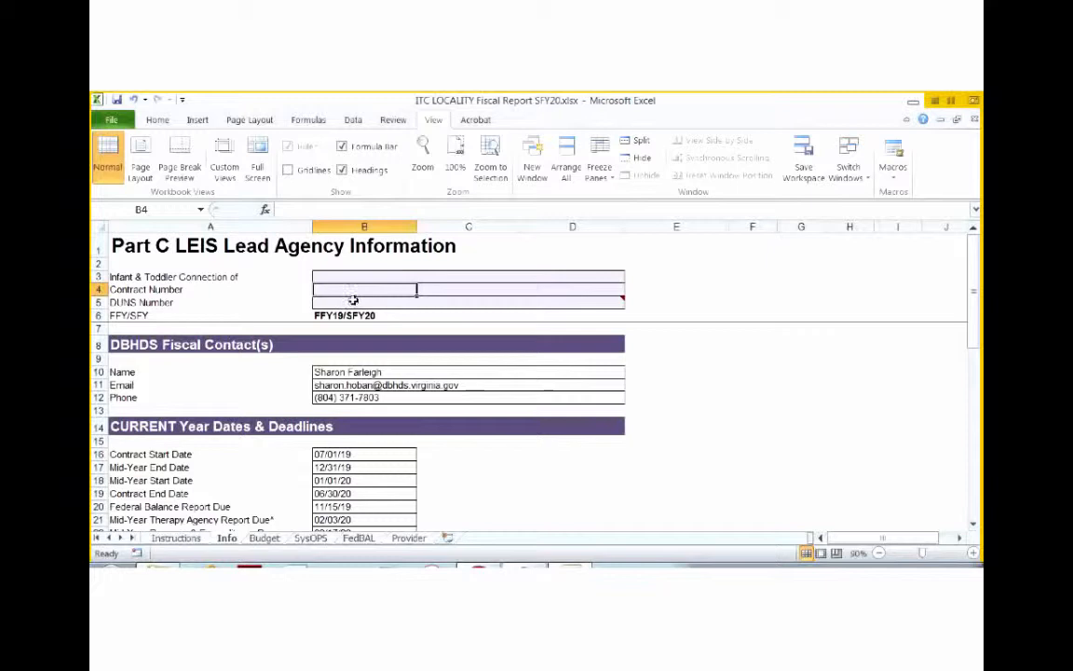
pyautogui.moveTo(354, 293)
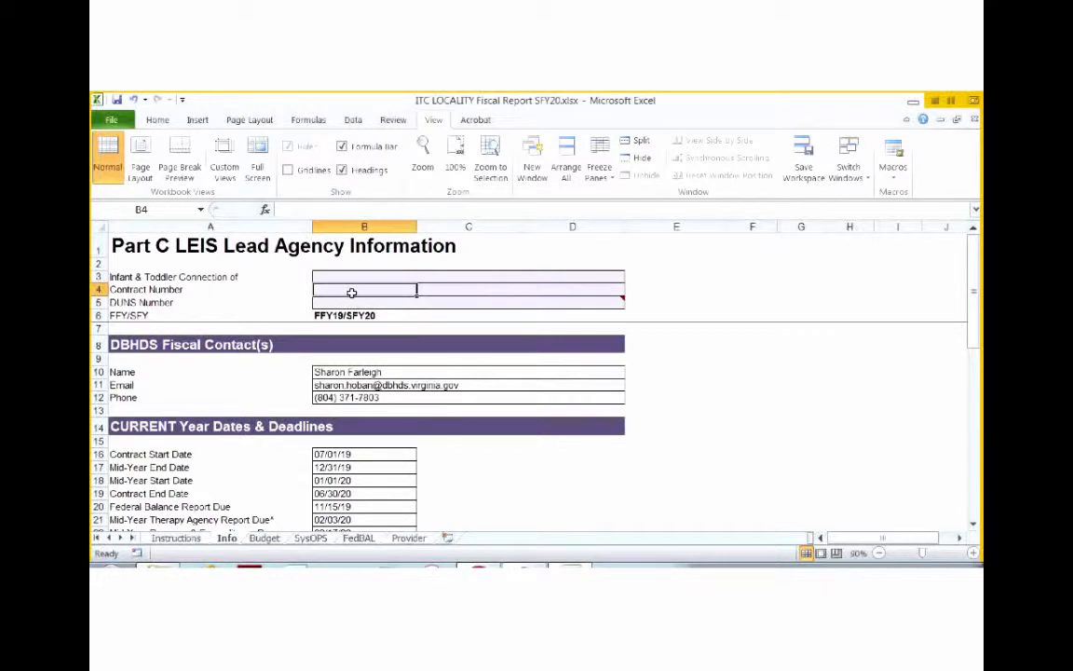
pyautogui.moveTo(339, 305)
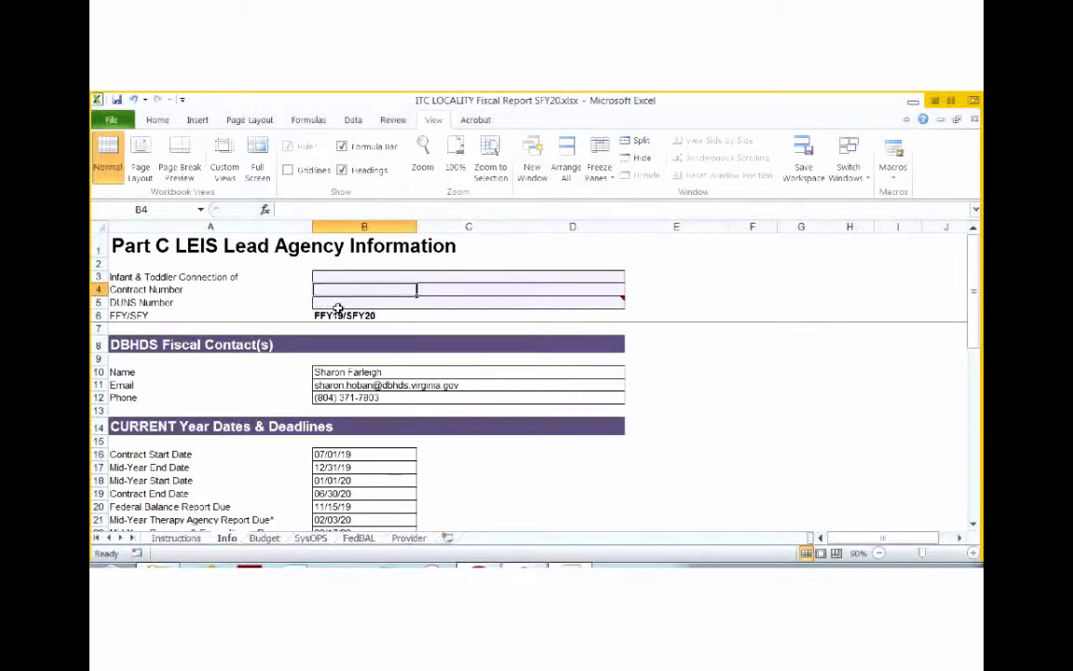
pyautogui.click(363, 302)
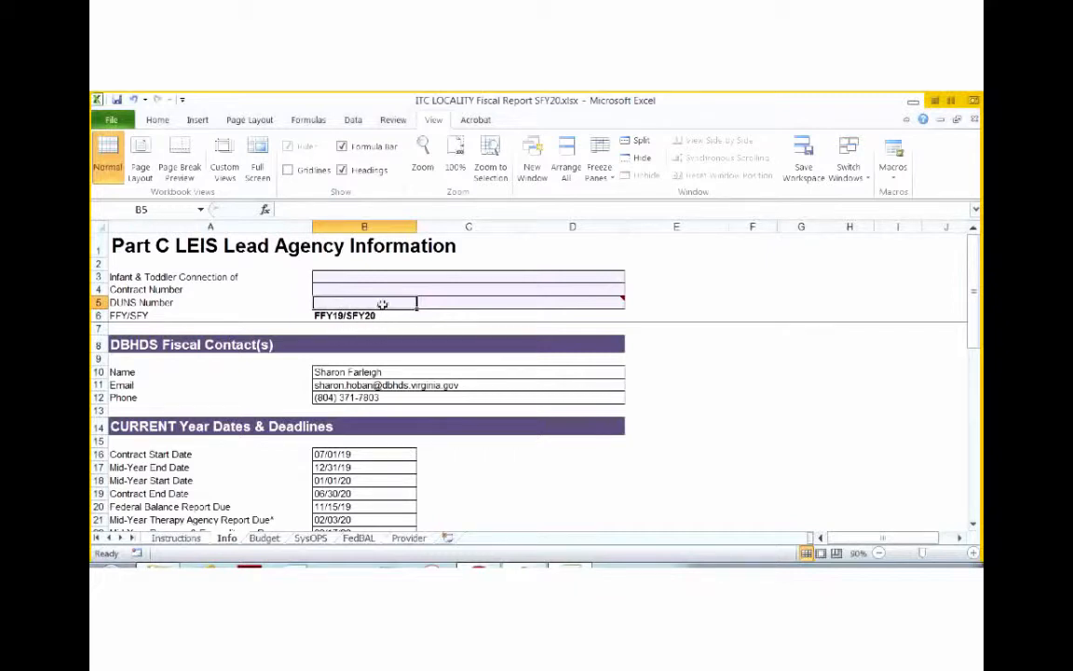
pyautogui.moveTo(379, 285)
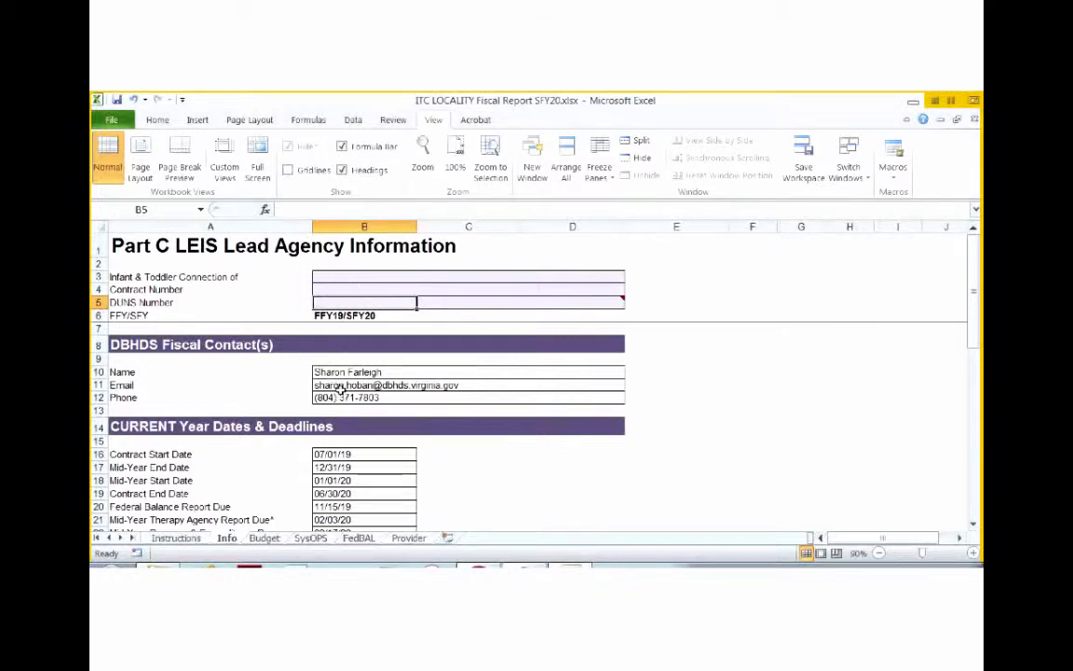
pyautogui.moveTo(339, 439)
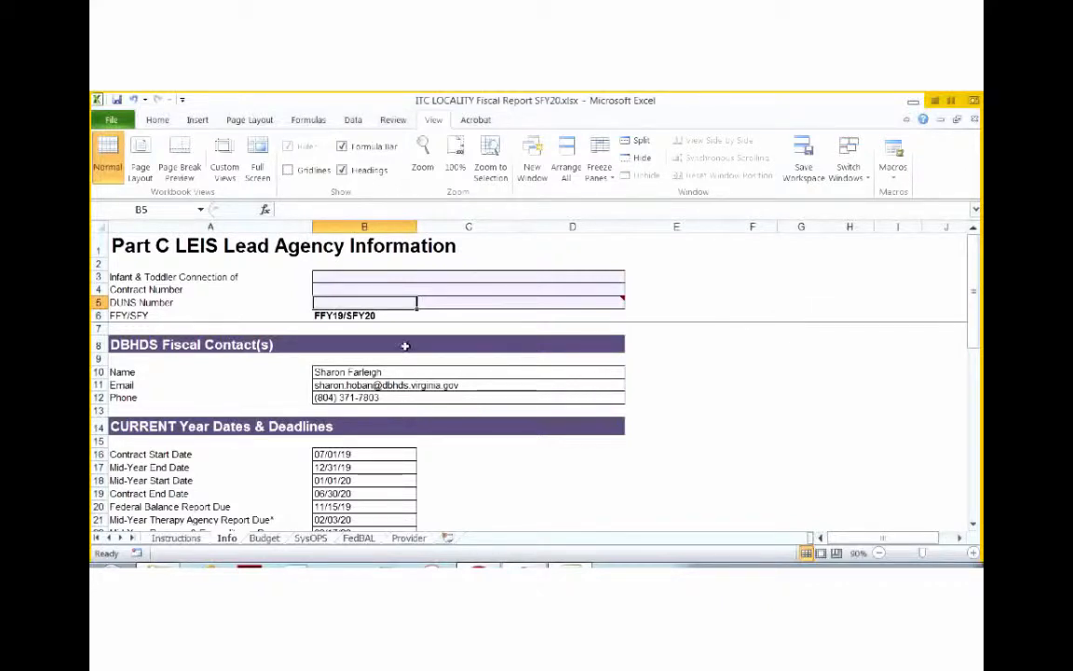
pyautogui.moveTo(631, 404)
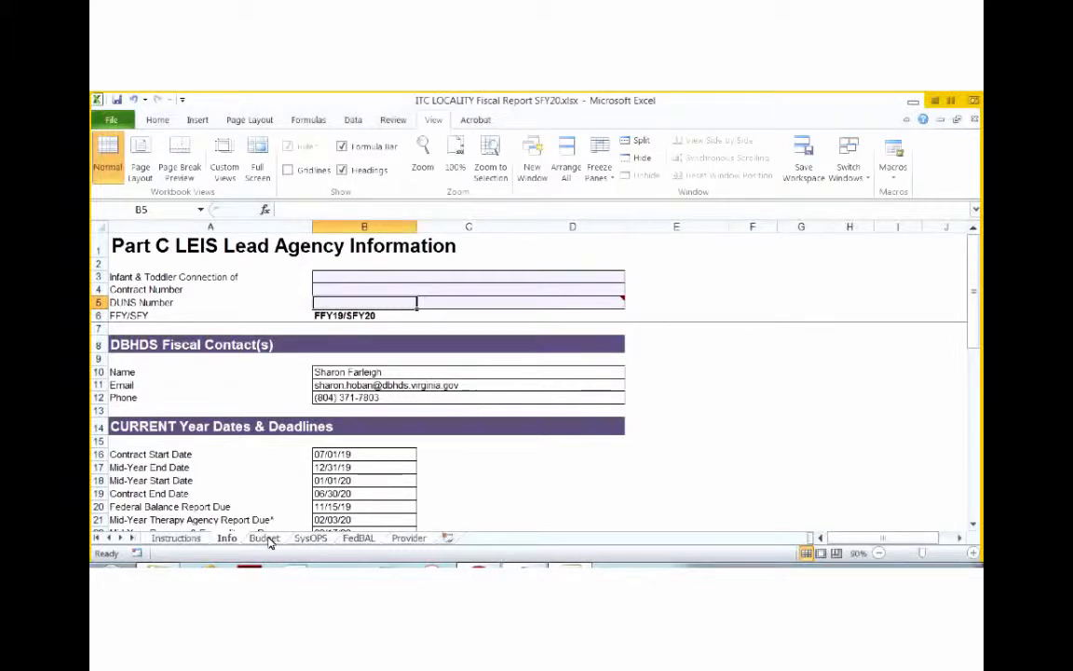
pyautogui.click(264, 539)
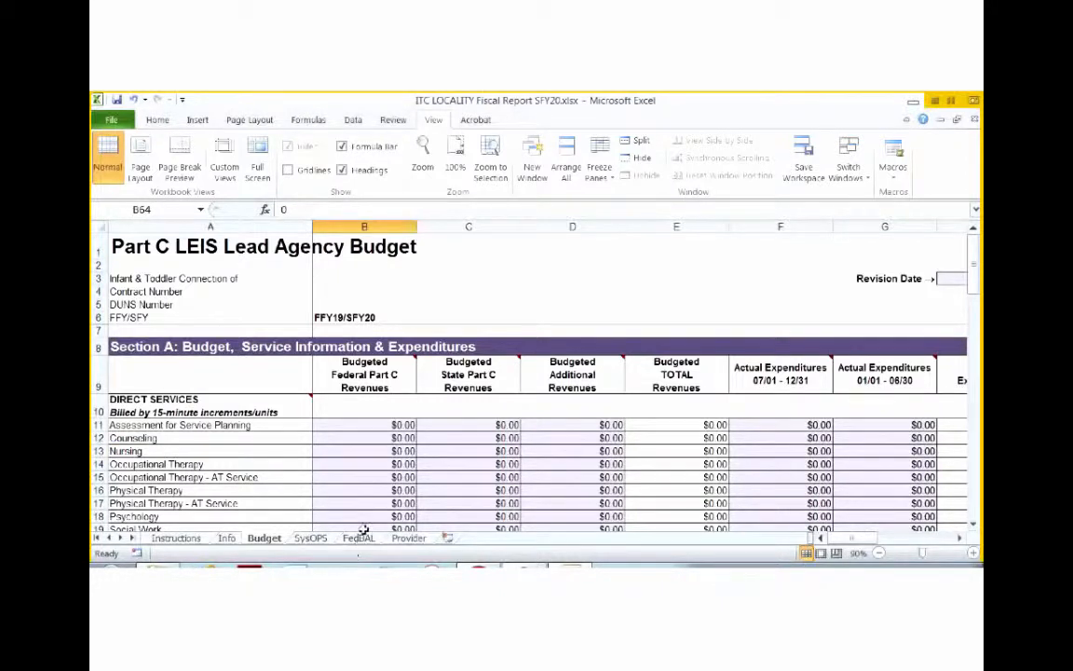
pyautogui.moveTo(354, 505)
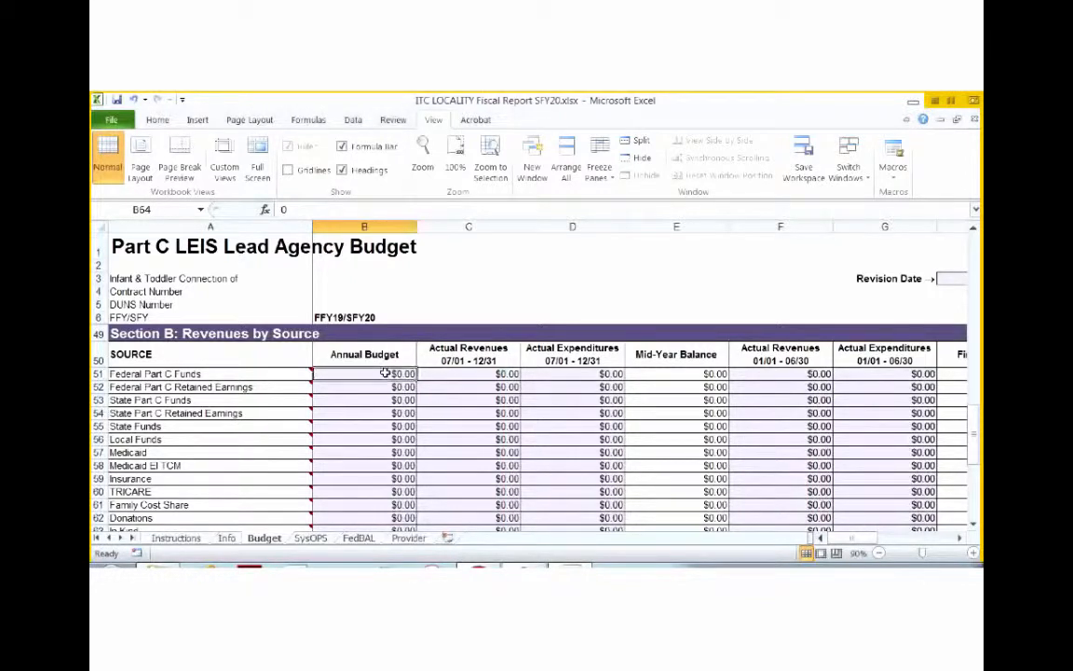
pyautogui.click(363, 400)
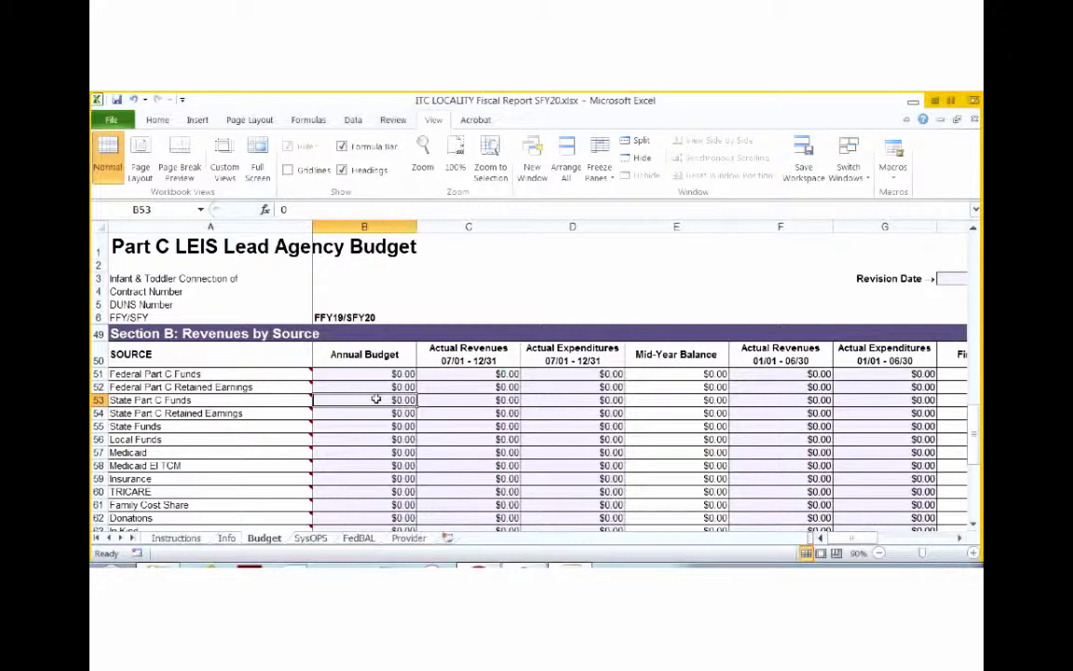
pyautogui.click(363, 386)
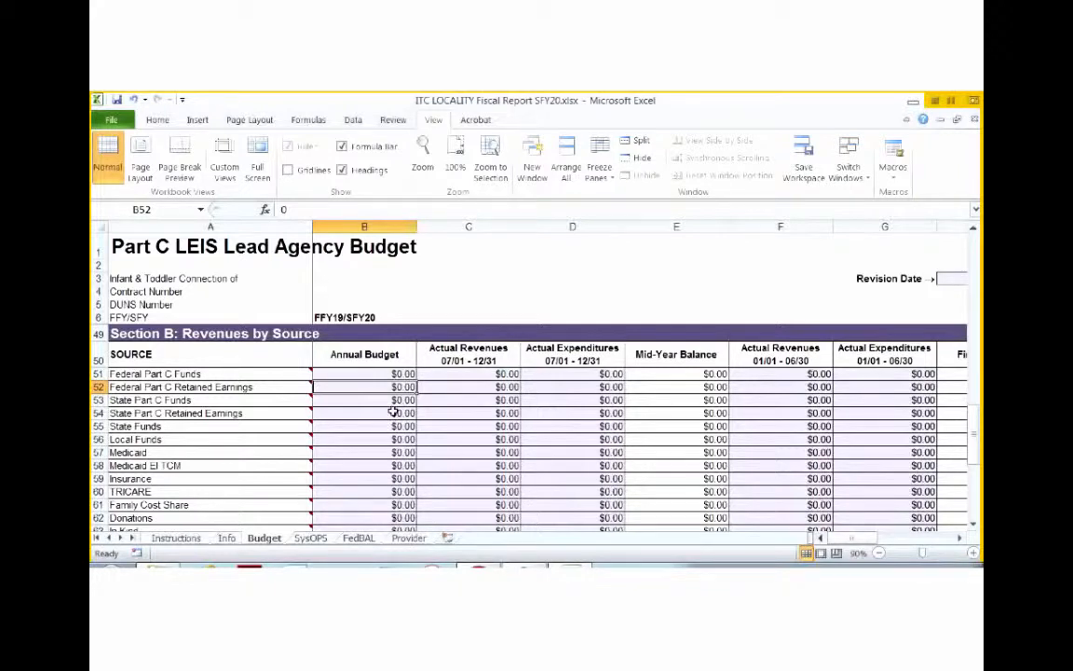
pyautogui.click(364, 413)
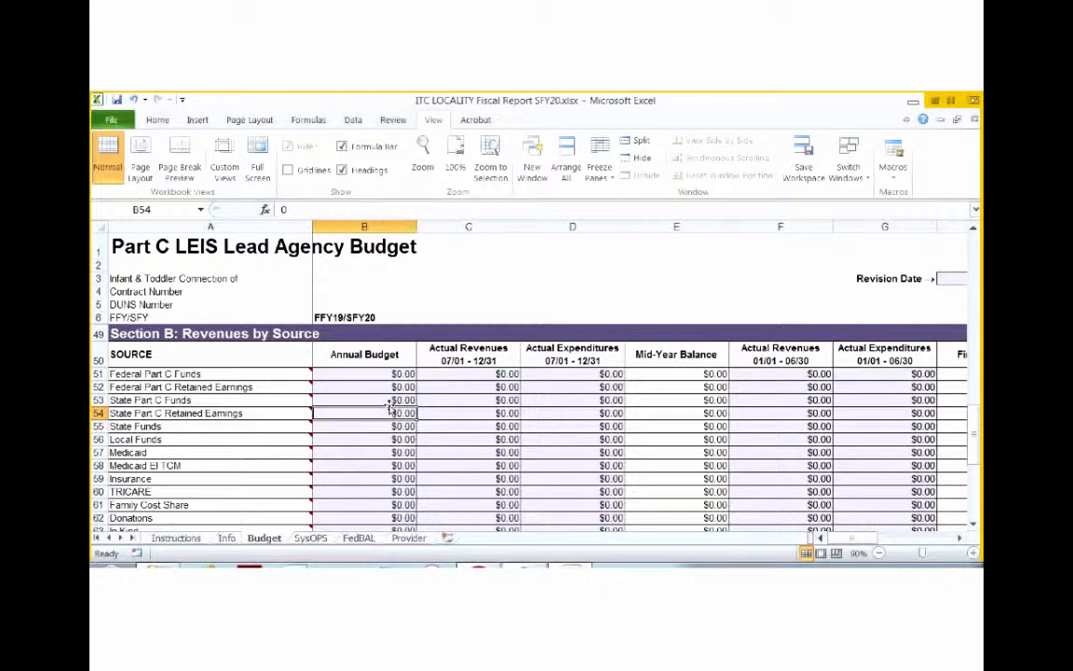
pyautogui.click(390, 426)
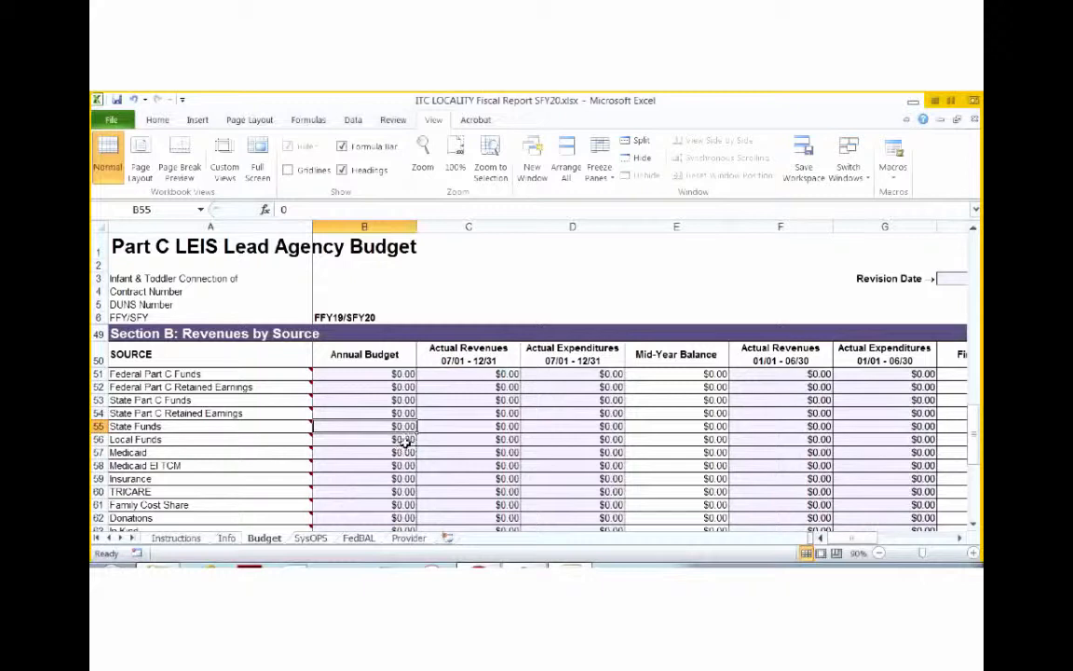
pyautogui.click(363, 439)
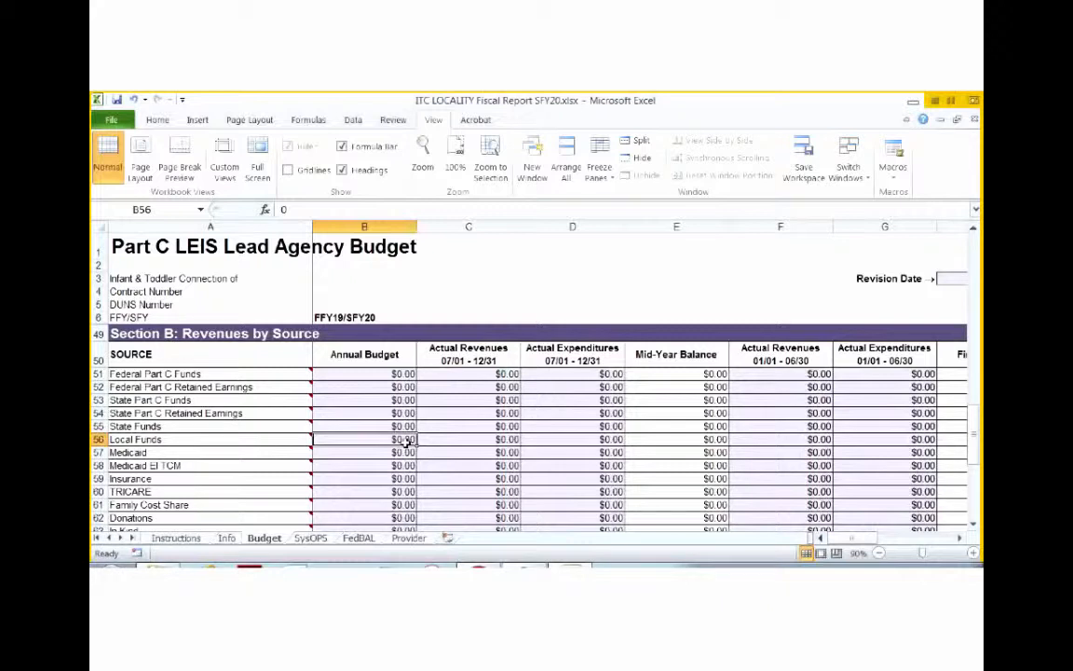
pyautogui.moveTo(403, 452)
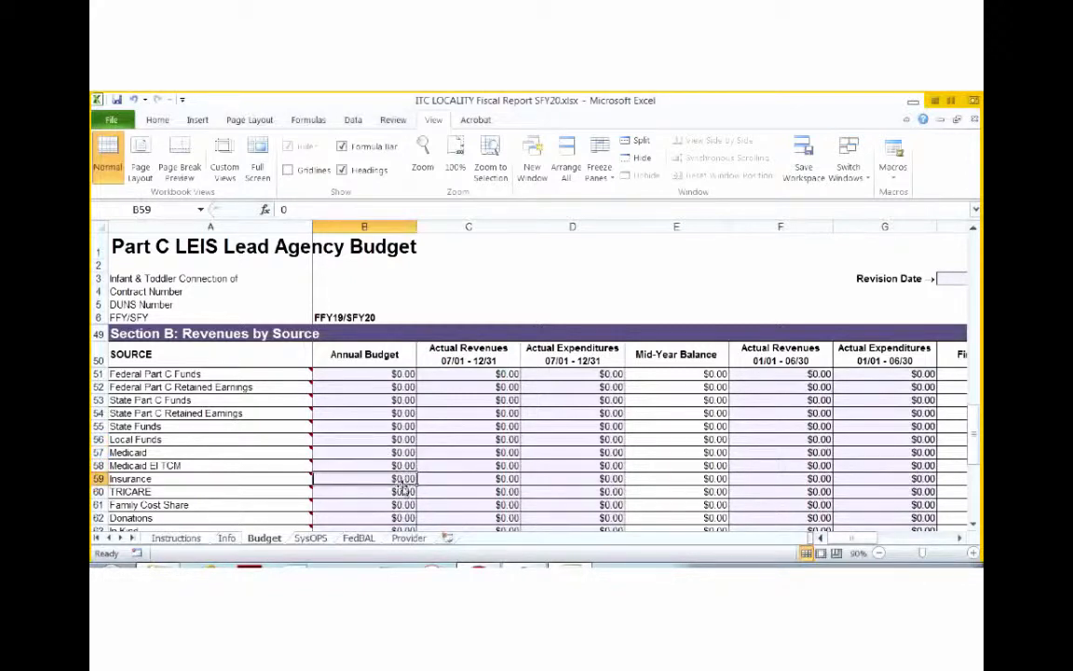
pyautogui.click(363, 491)
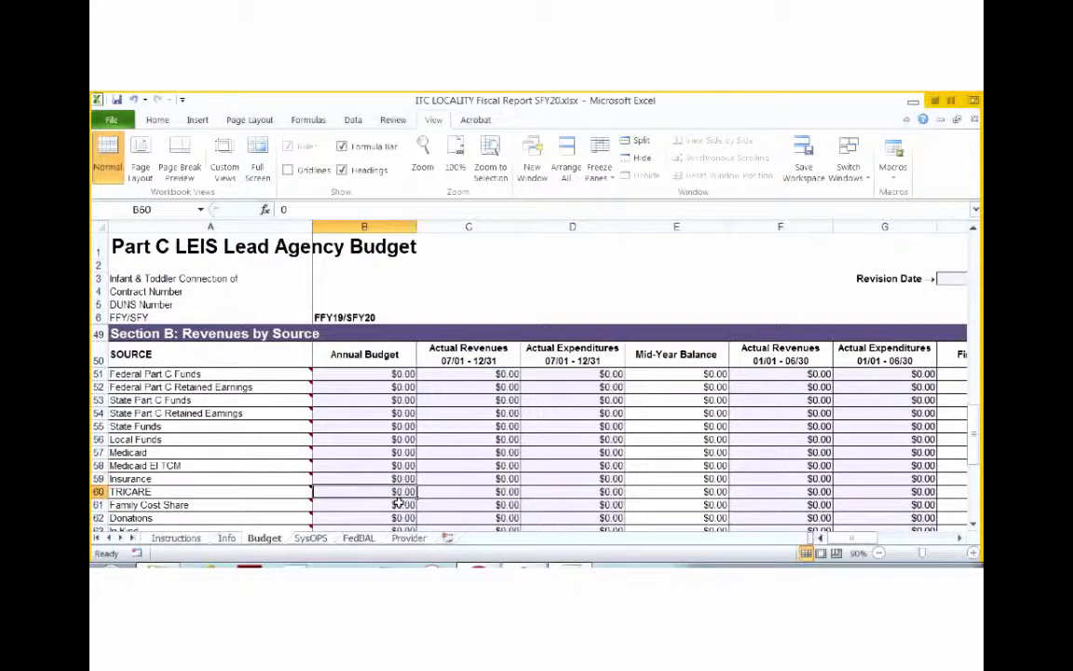
pyautogui.click(391, 504)
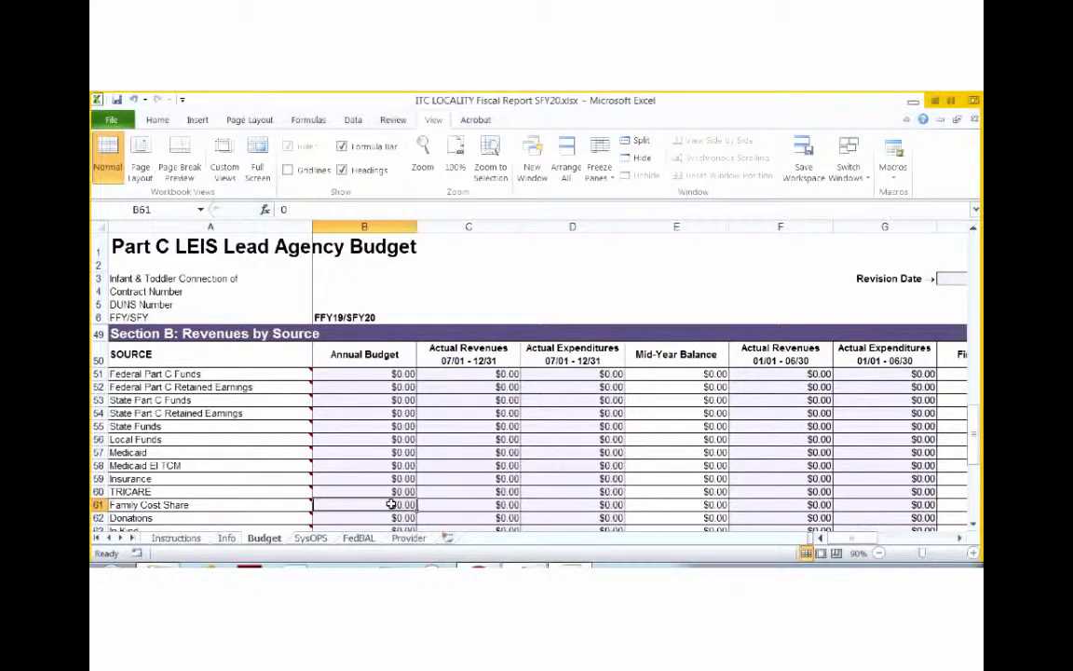
pyautogui.moveTo(384, 518)
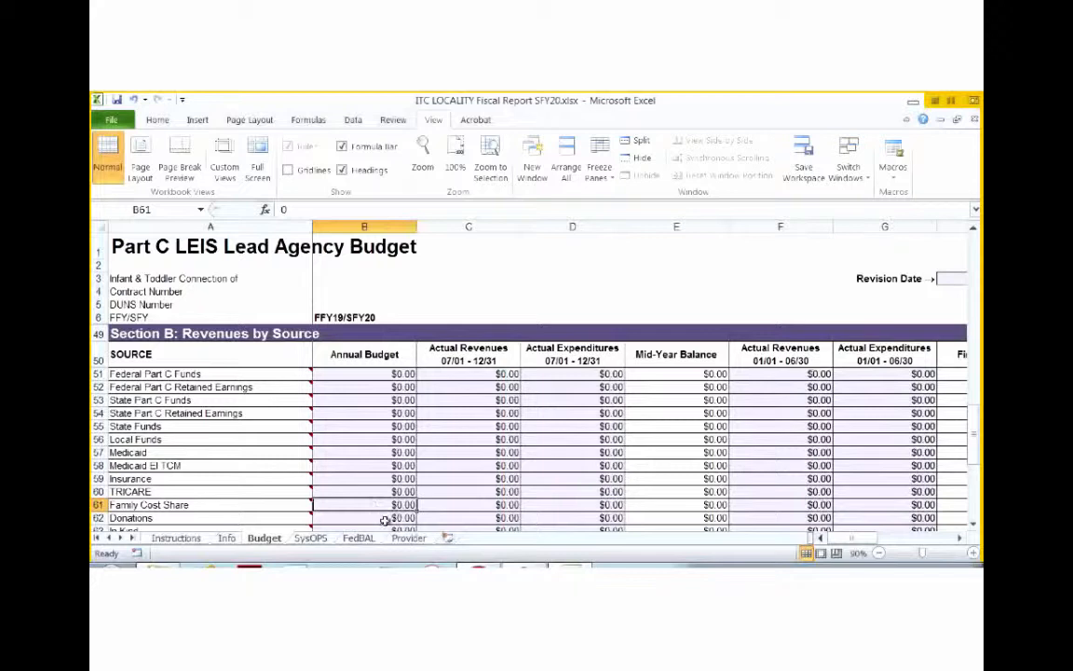
pyautogui.click(385, 518)
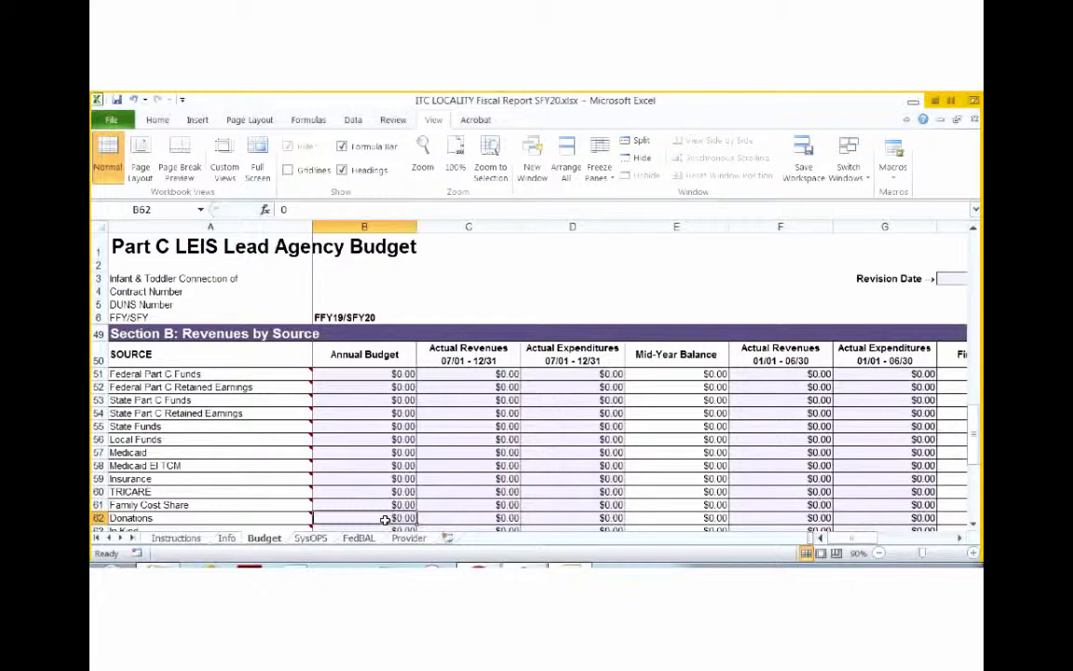
pyautogui.moveTo(379, 517)
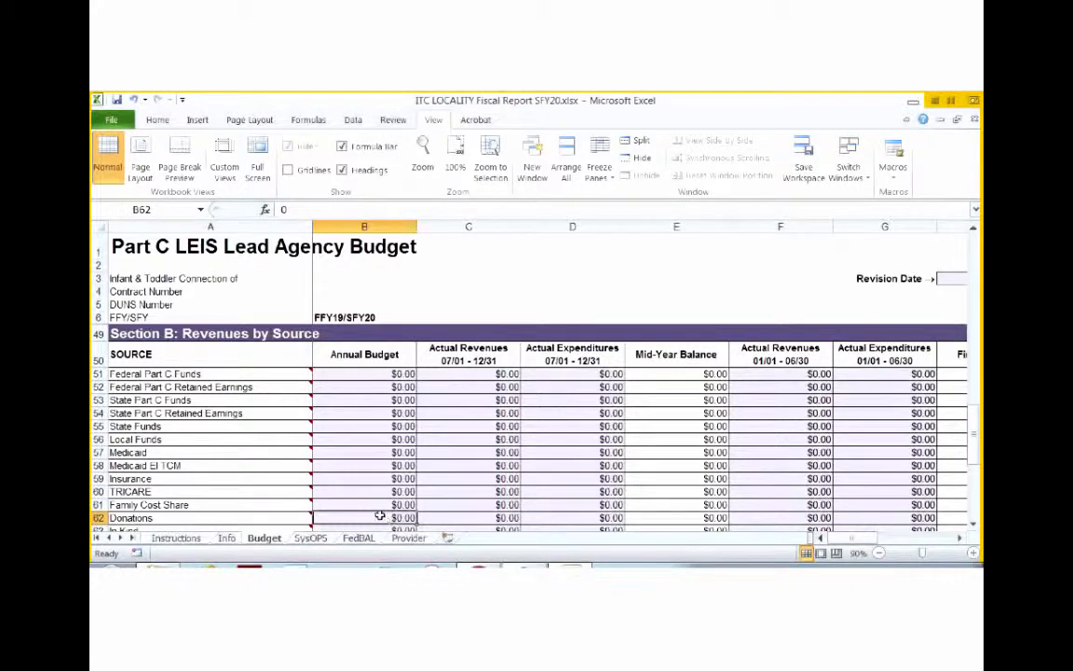
# Step: Show the comment on the Other (specify) revenue row A64
pyautogui.scroll(-3)
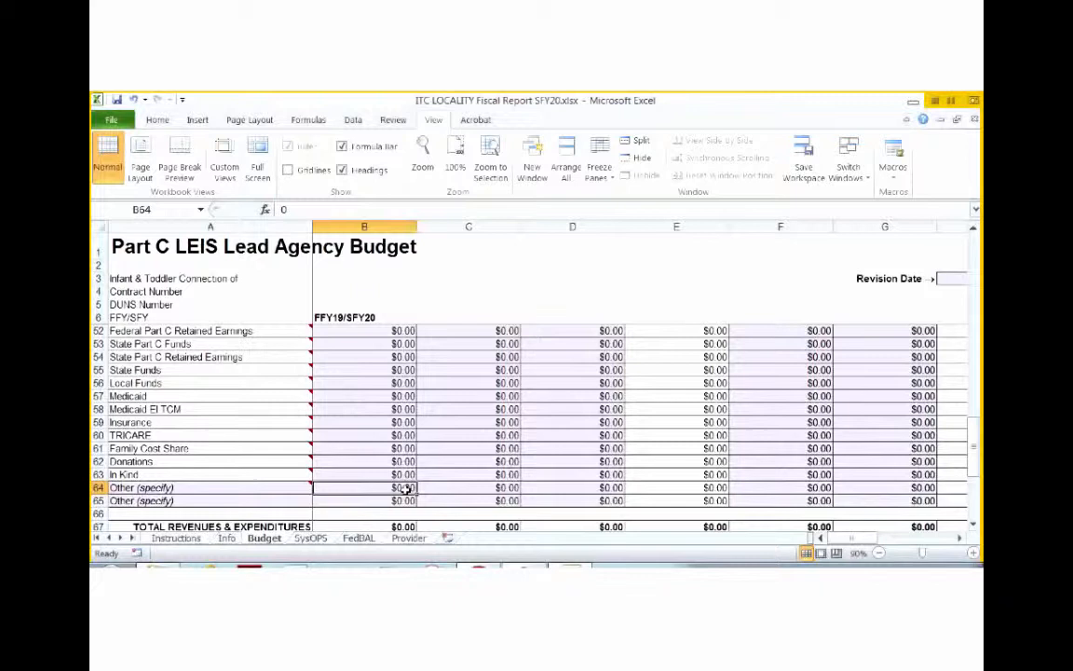
pyautogui.moveTo(257, 492)
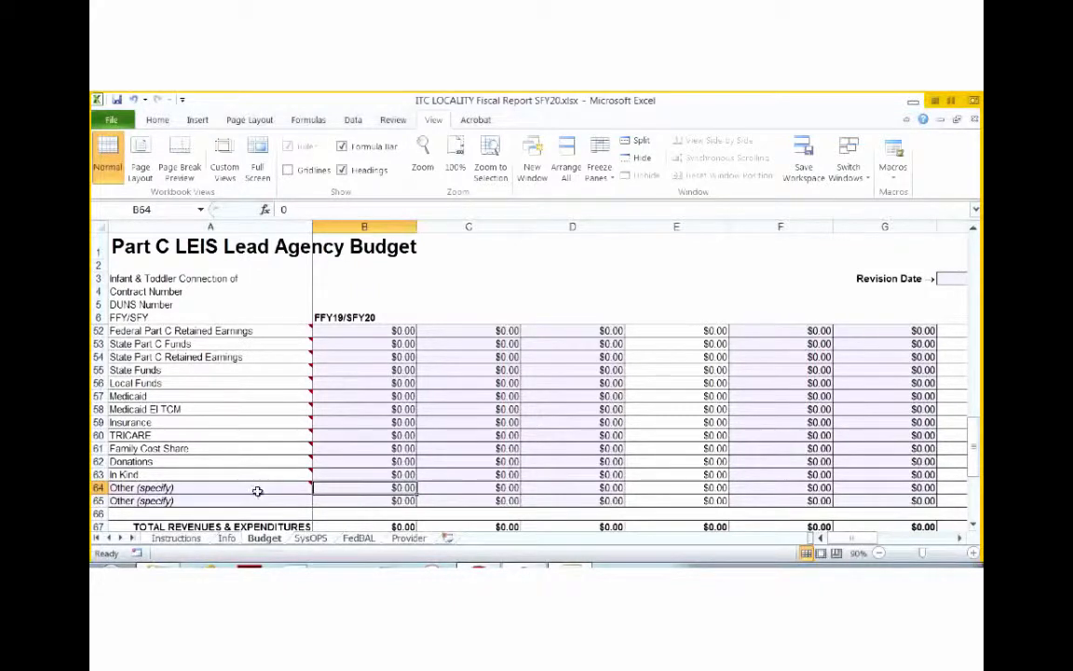
pyautogui.click(186, 487)
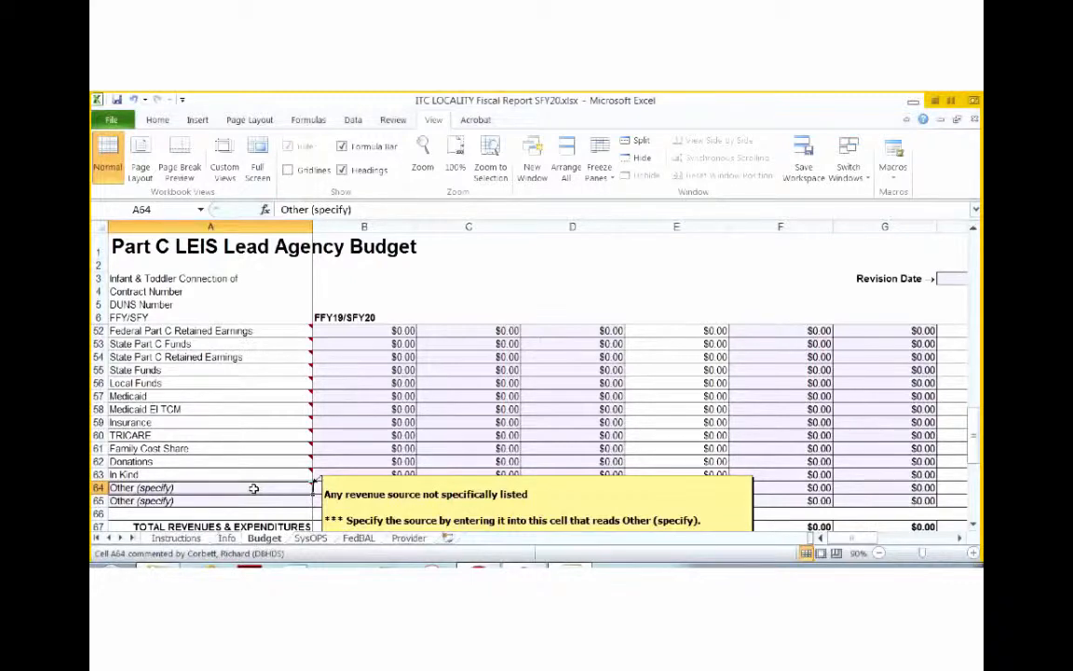
pyautogui.moveTo(704, 284)
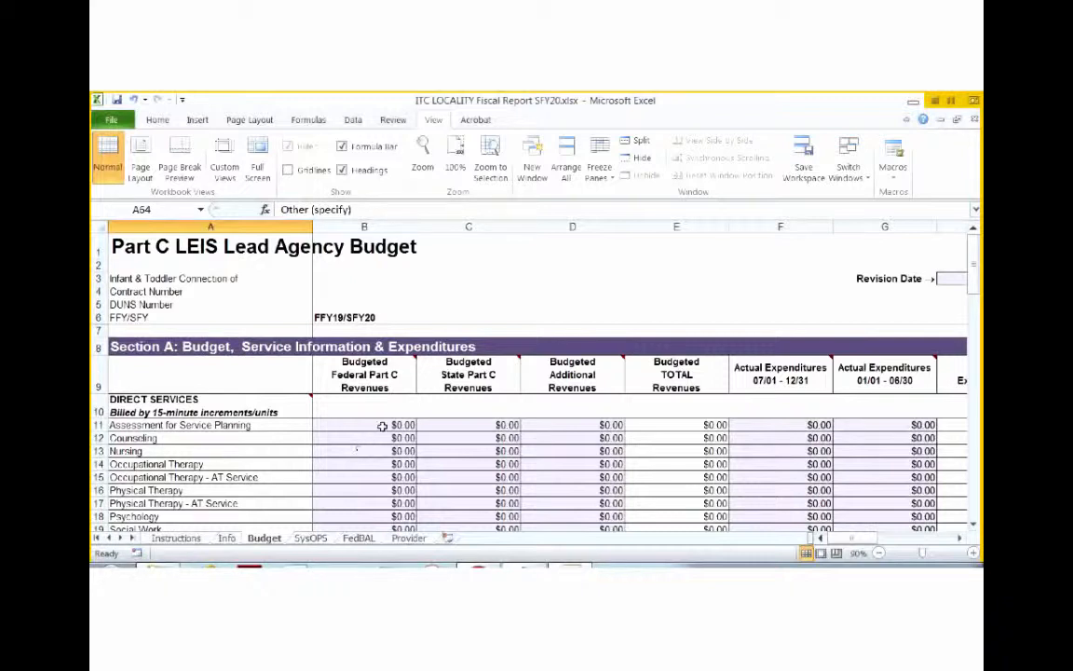
pyautogui.moveTo(366, 366)
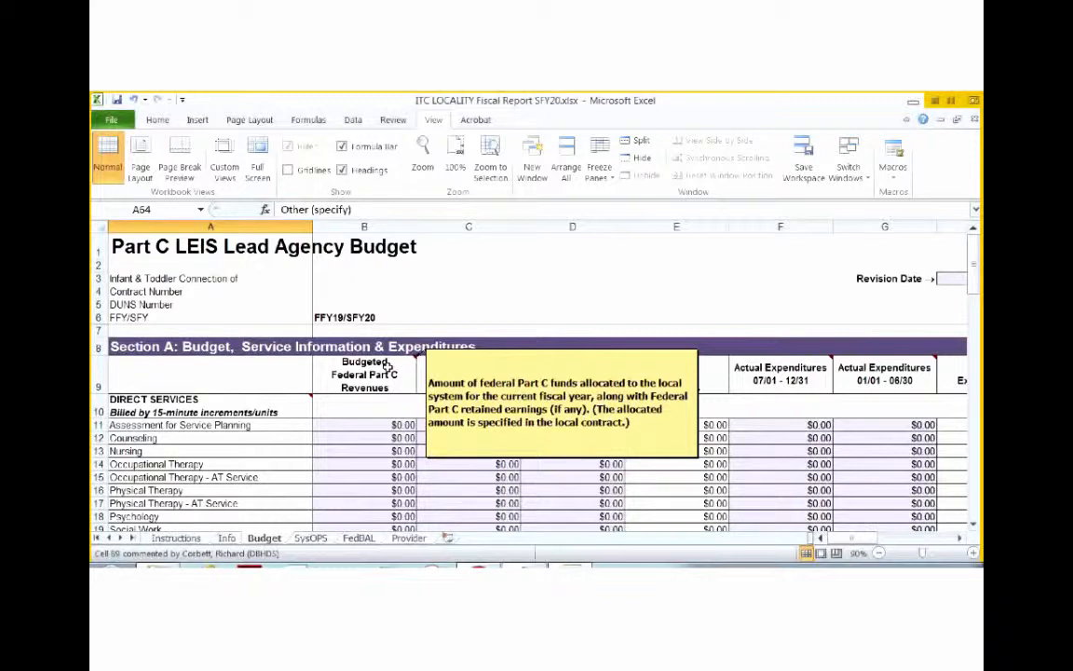
pyautogui.moveTo(473, 457)
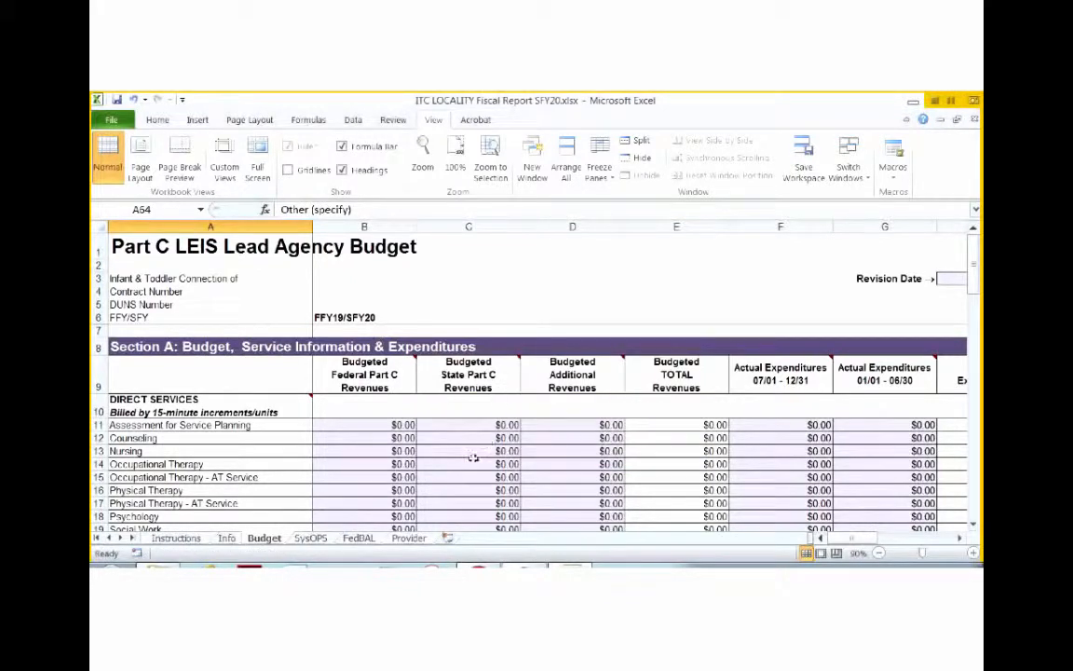
pyautogui.scroll(-3)
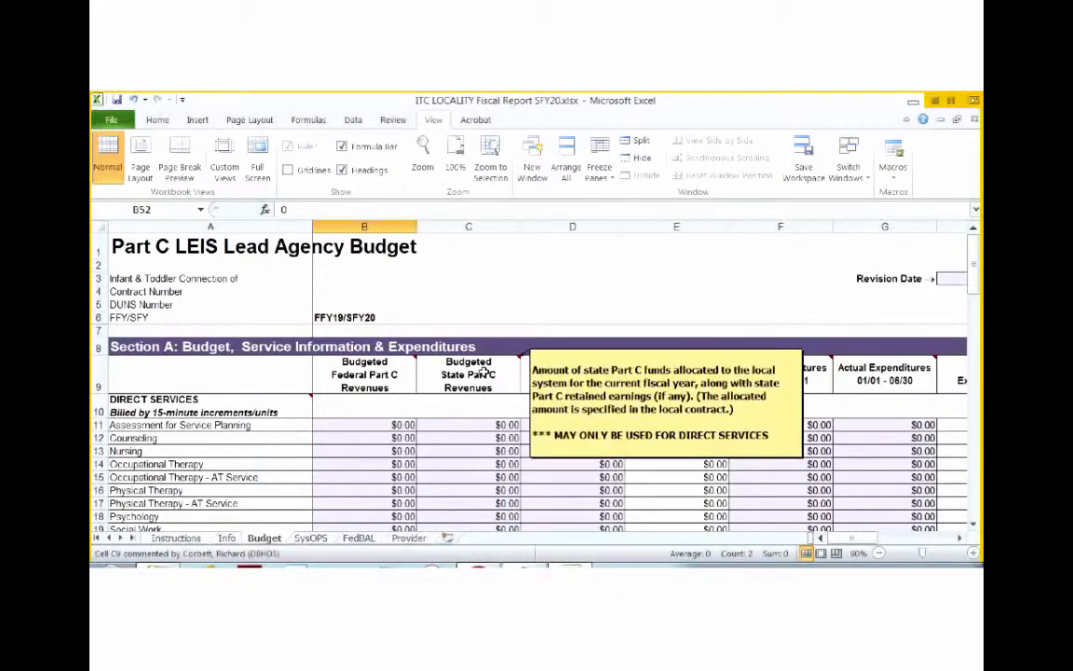
pyautogui.scroll(-3)
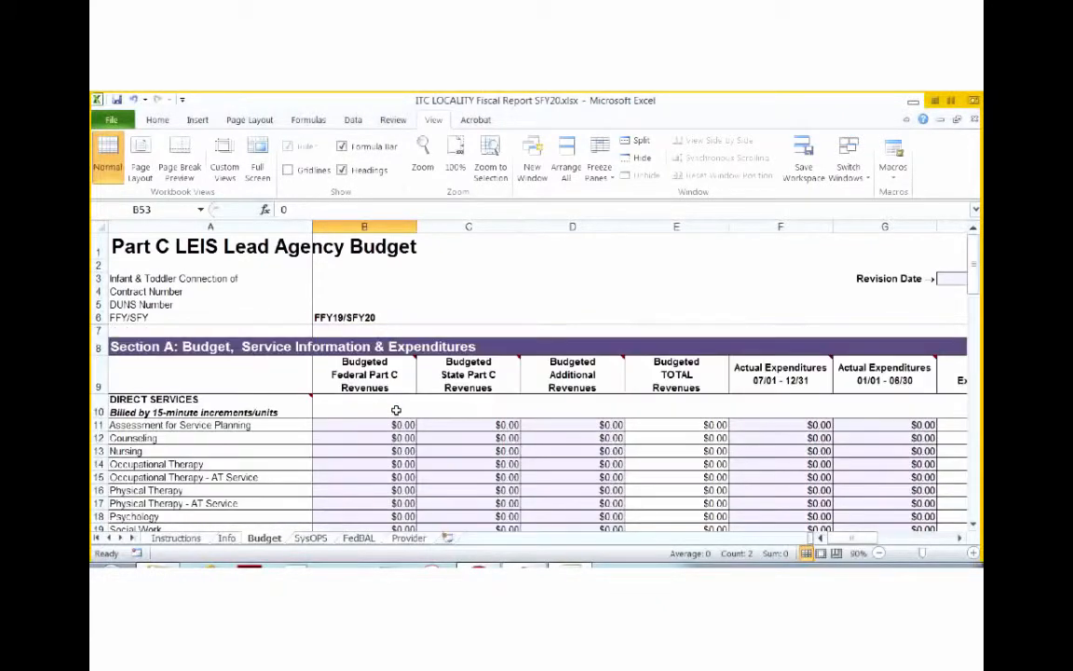
pyautogui.moveTo(467, 389)
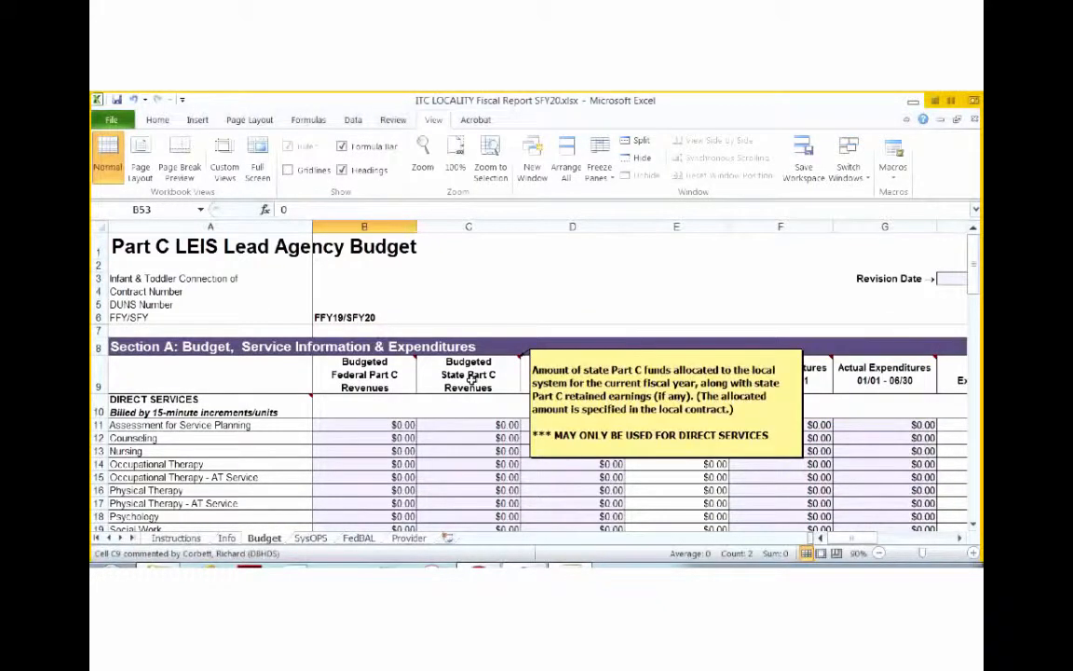
pyautogui.scroll(-3)
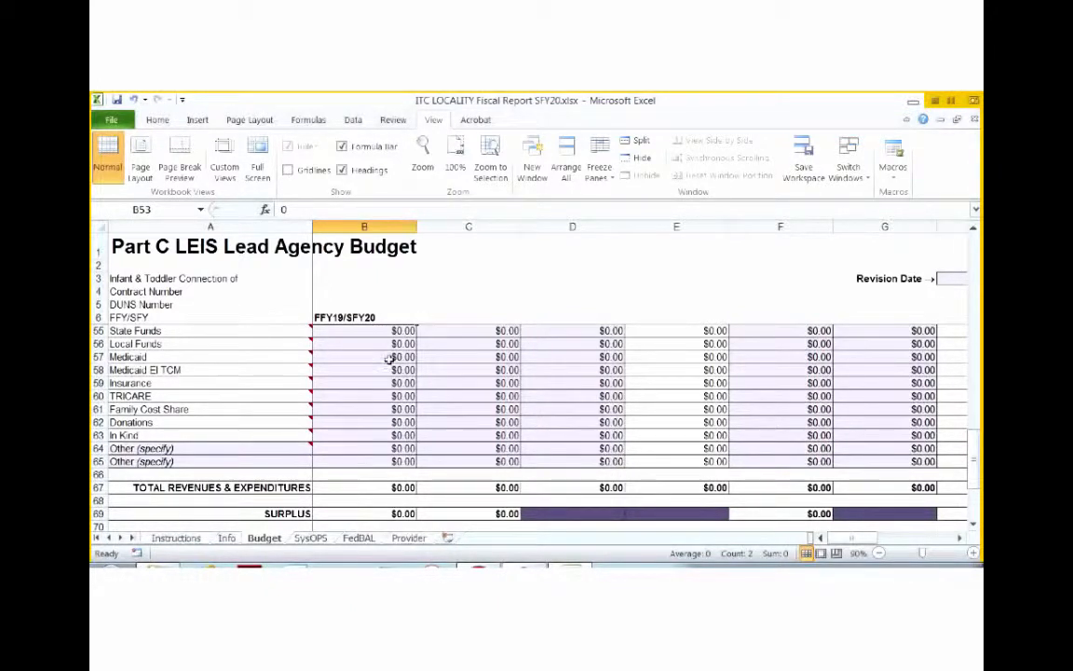
pyautogui.moveTo(364, 357); pyautogui.dragTo(364, 461)
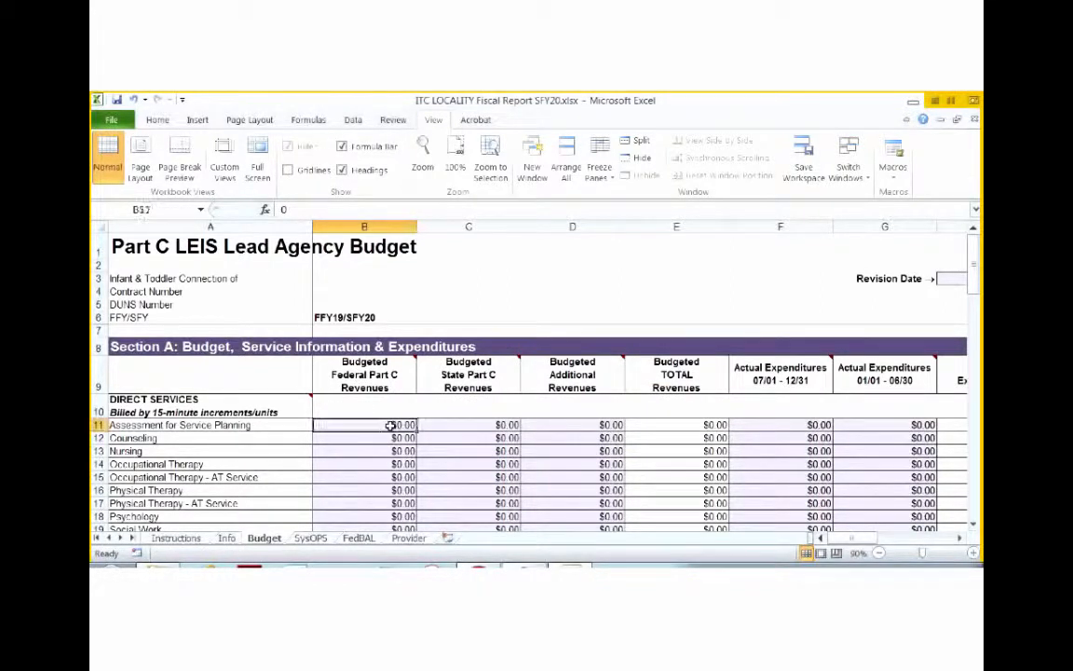
# Step: Check the Assessment, Developmental Services and Transportation amounts, scrolling to System Operations
pyautogui.click(389, 425)
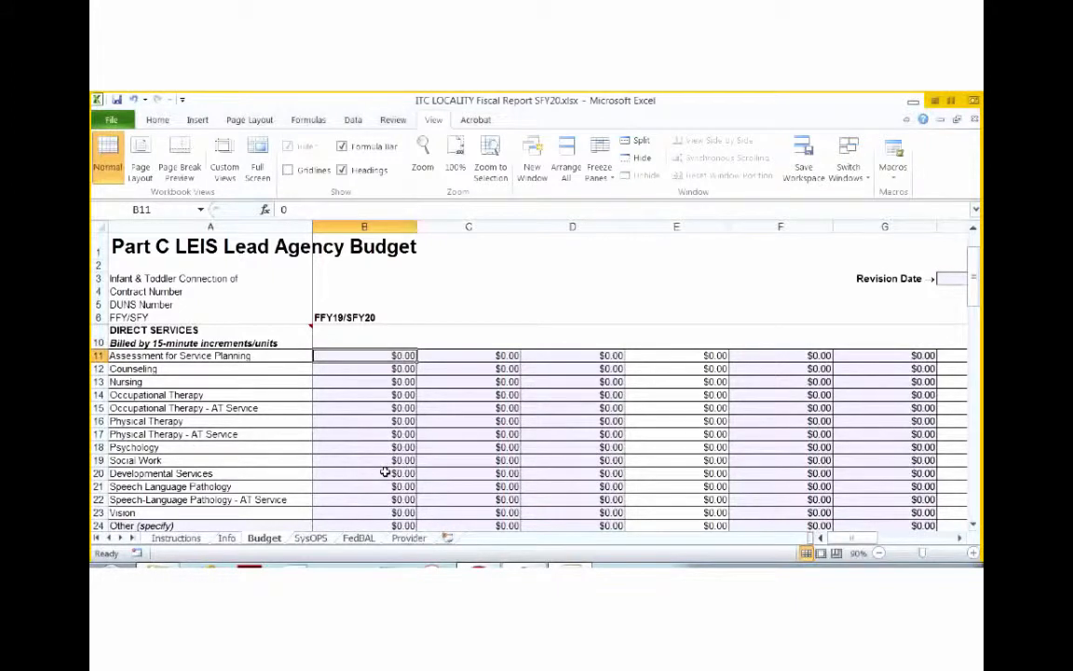
pyautogui.click(383, 472)
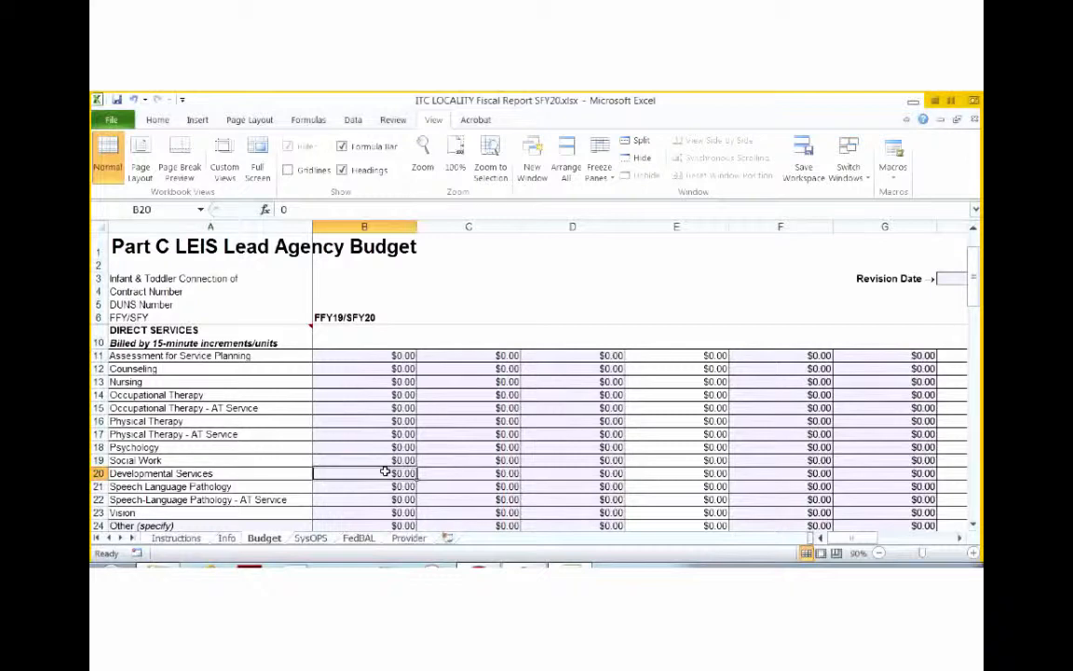
pyautogui.scroll(-3)
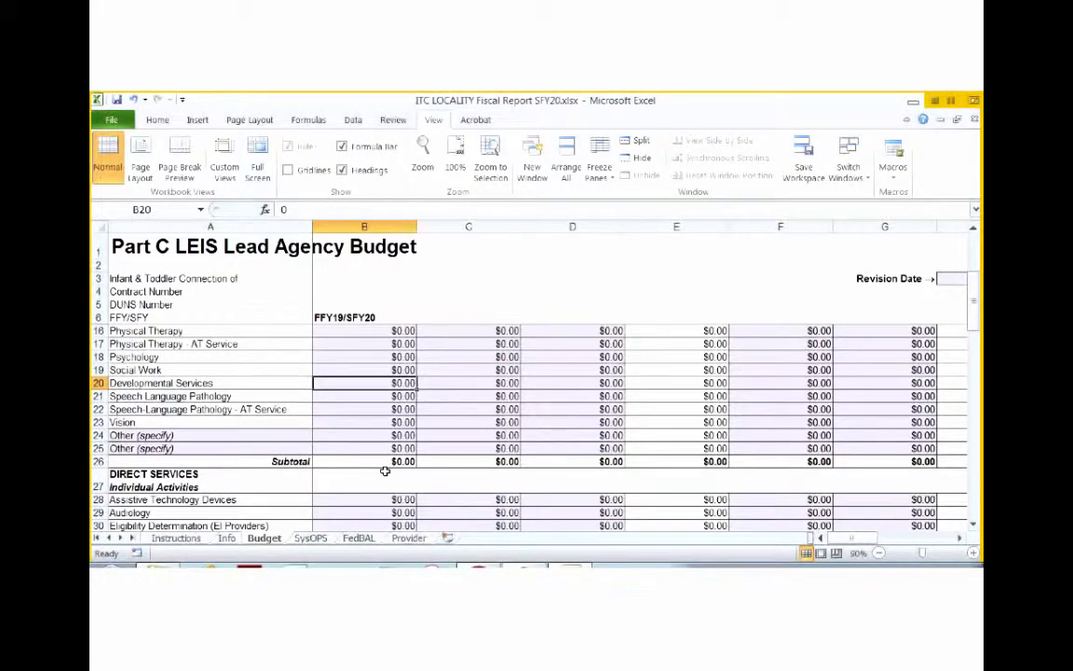
pyautogui.scroll(-3)
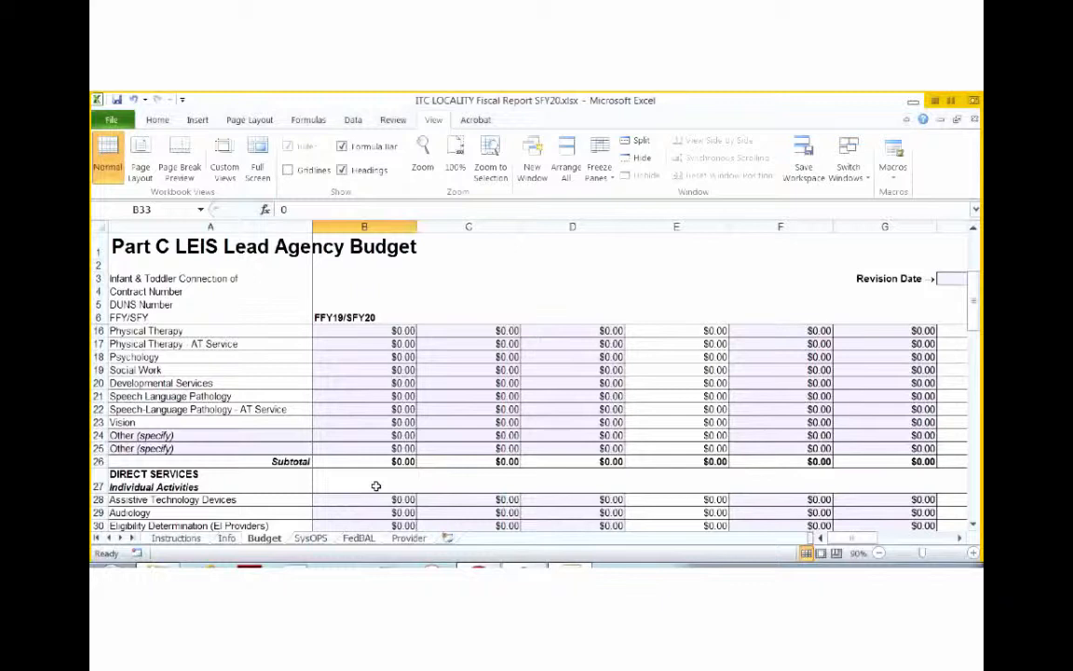
pyautogui.scroll(-3)
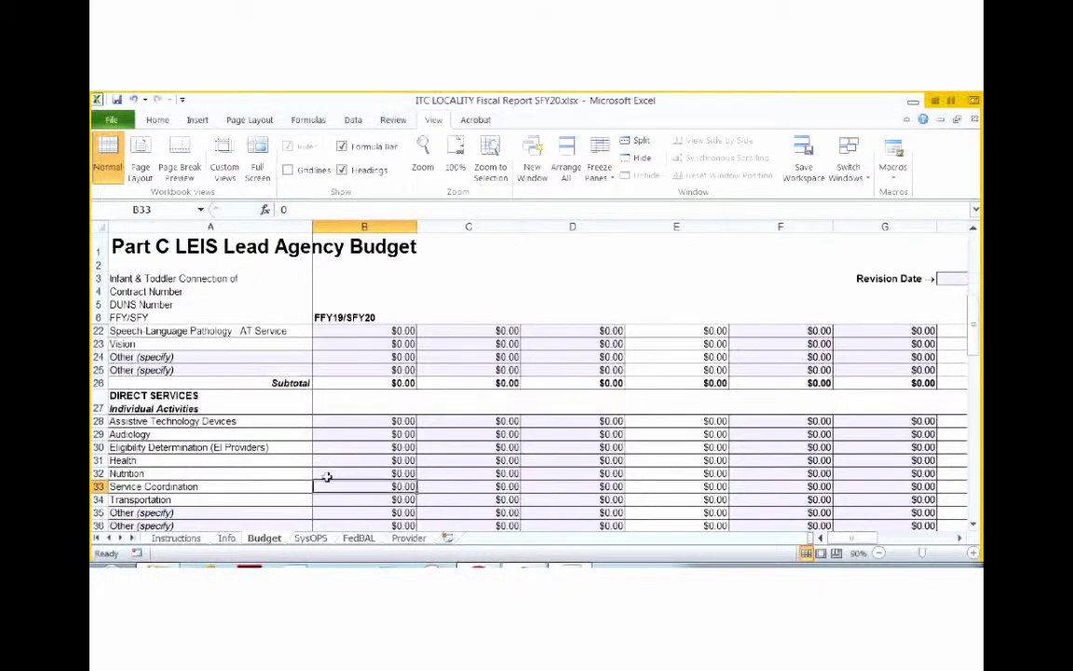
pyautogui.click(363, 499)
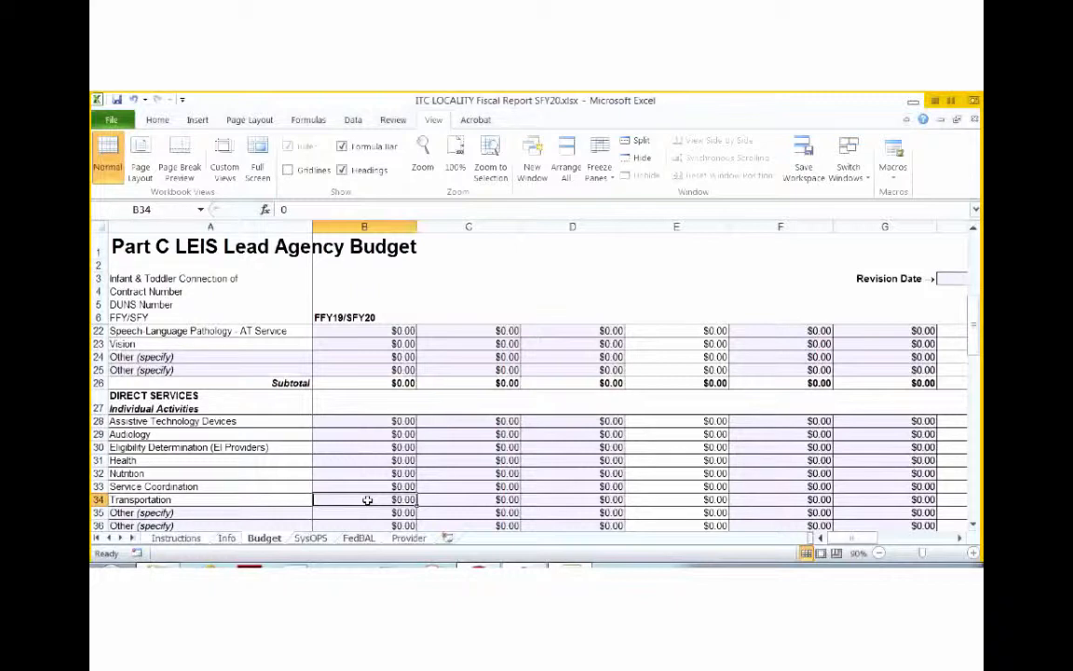
pyautogui.scroll(-3)
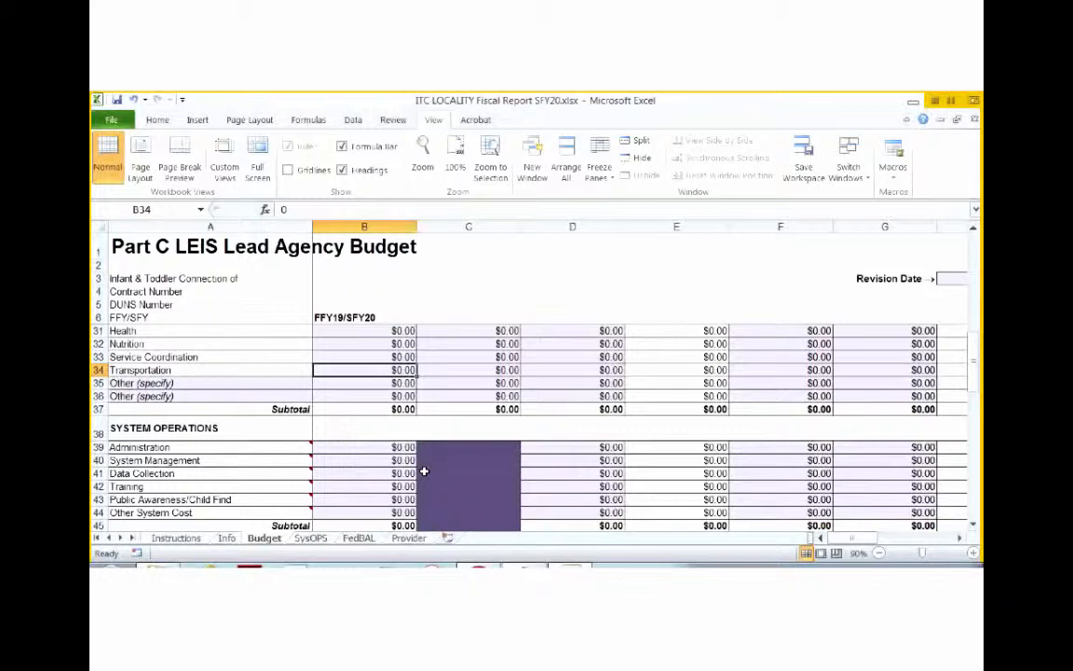
pyautogui.moveTo(416, 468)
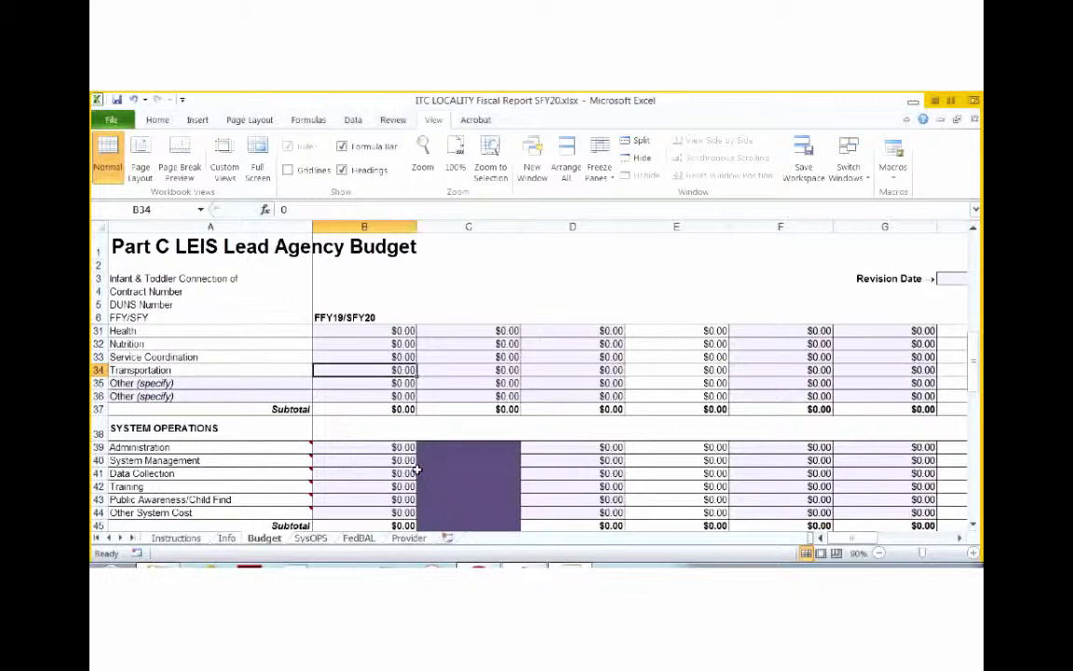
# Step: Select the Administration amount B39 and scroll to the Section B header
pyautogui.click(395, 446)
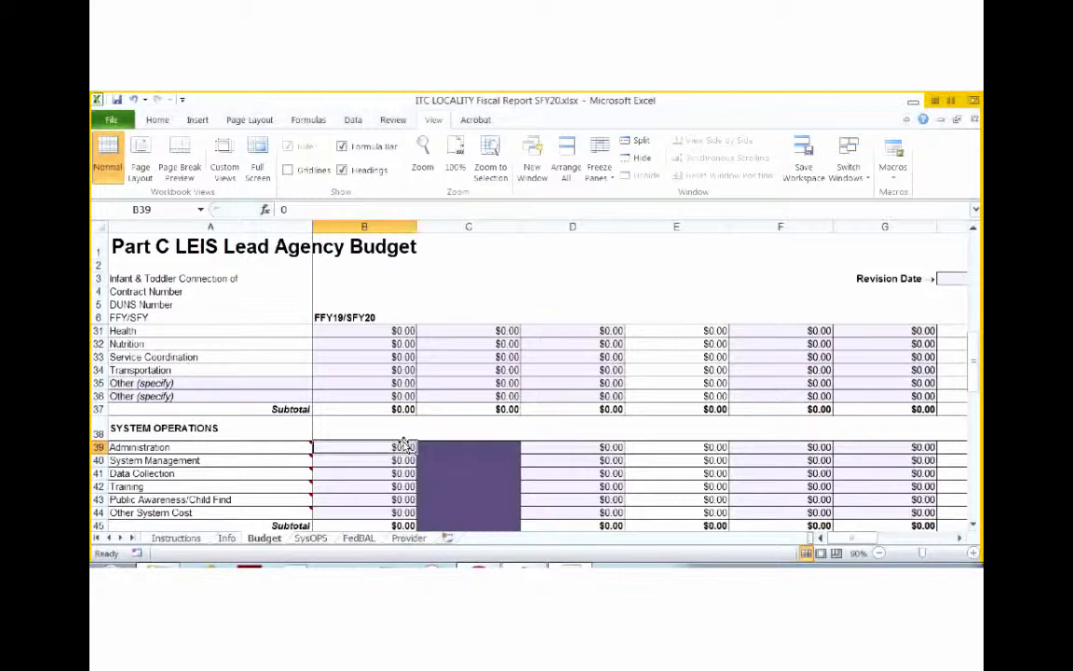
pyautogui.moveTo(478, 396)
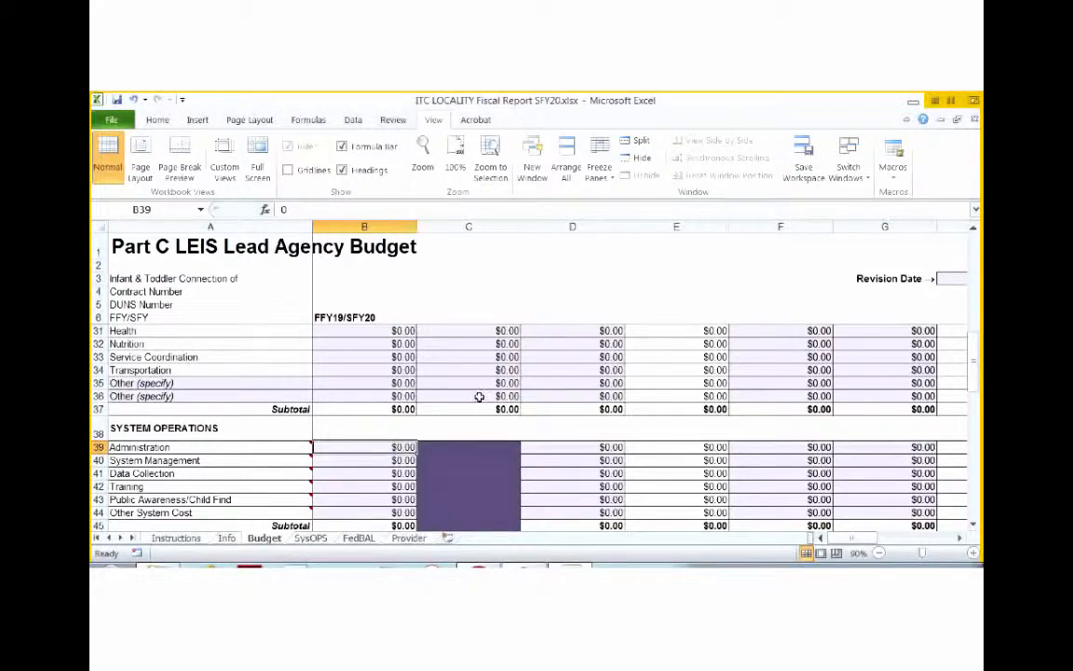
pyautogui.scroll(-3)
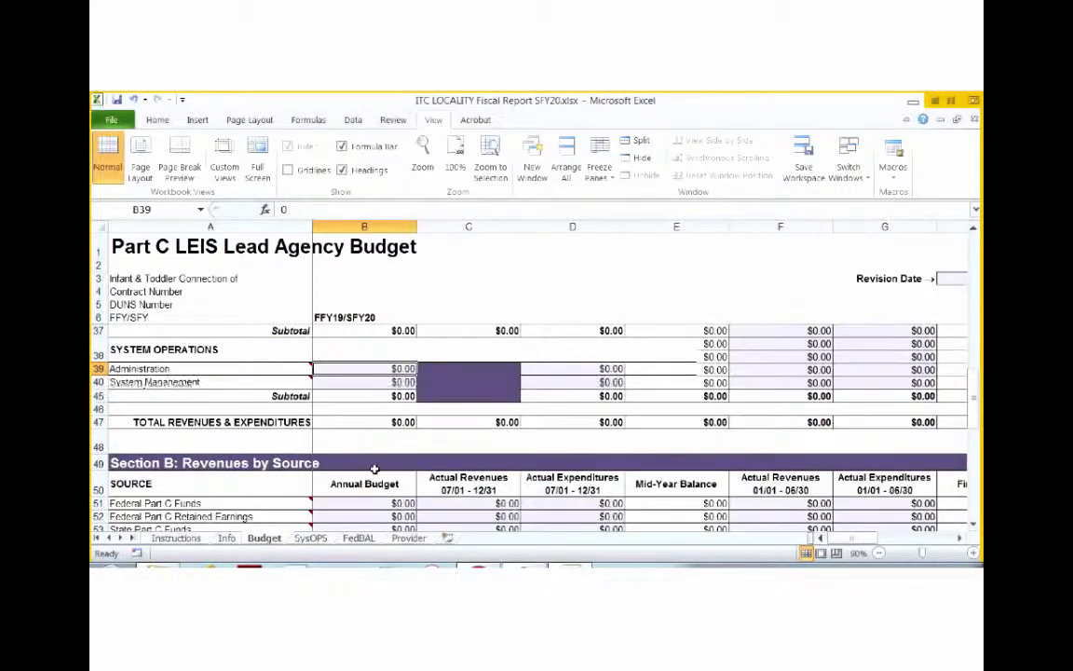
# Step: Scroll the Budget sheet down to rows 55–70, through the totals and SURPLUS row
pyautogui.scroll(-3)
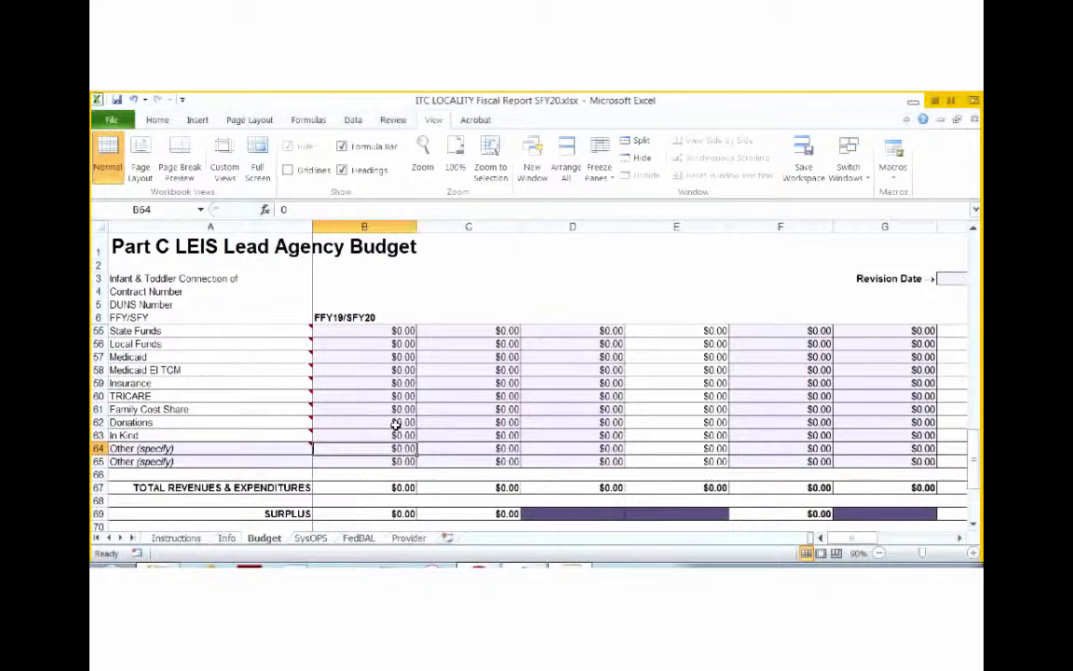
pyautogui.moveTo(322, 514)
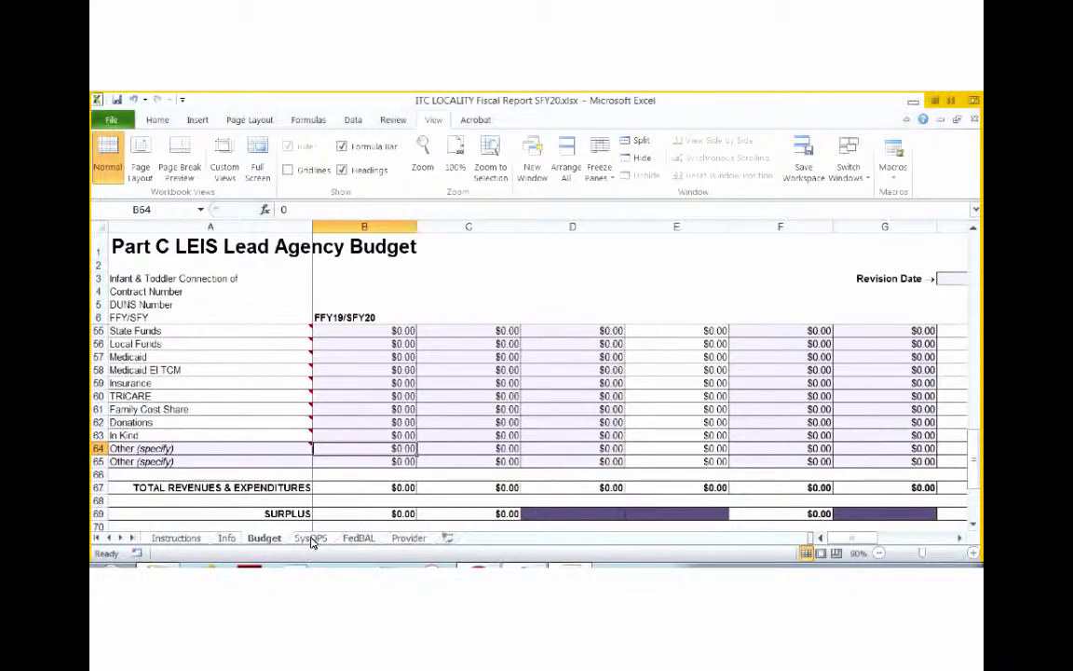
# Step: Open the SysOPS sheet showing the Systems Operations Detail sections
pyautogui.click(310, 538)
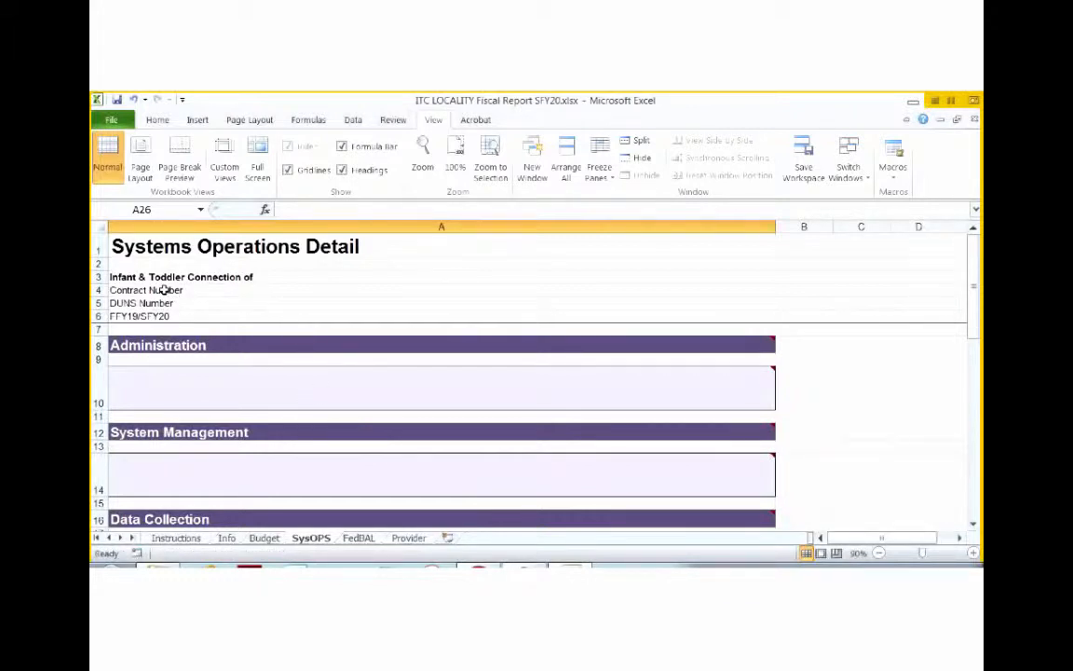
pyautogui.moveTo(167, 290)
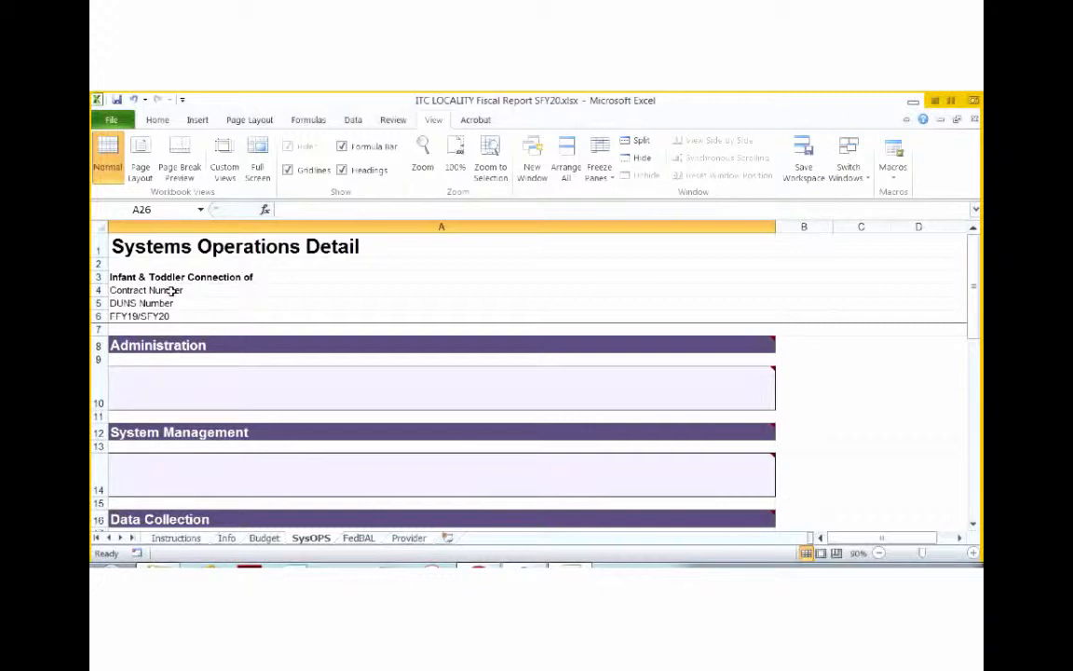
pyautogui.moveTo(158, 286)
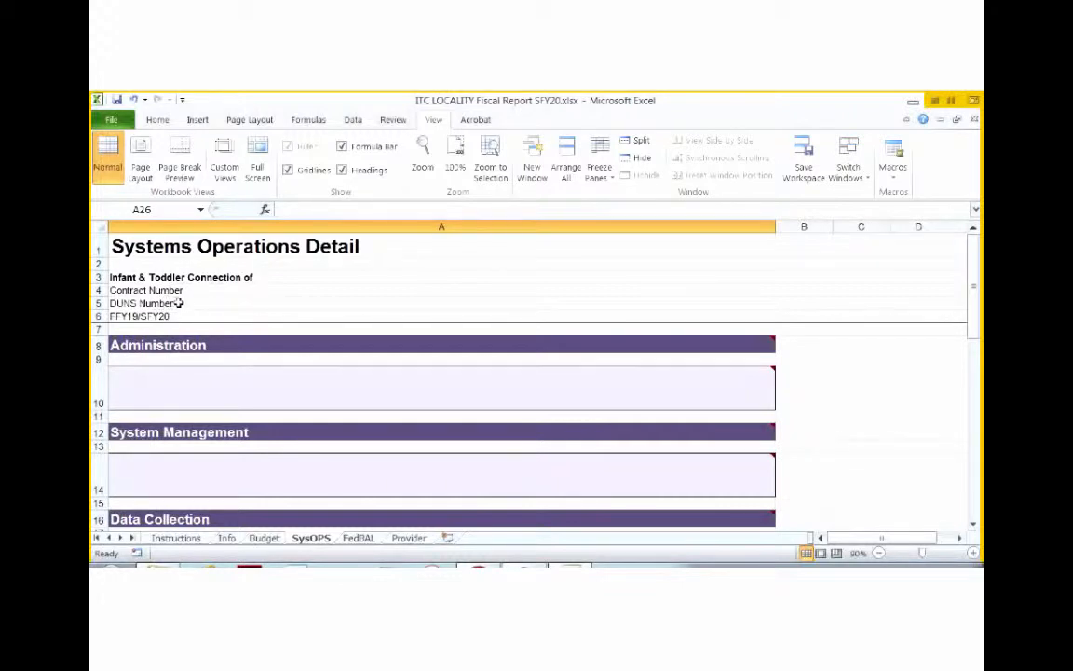
pyautogui.moveTo(184, 293)
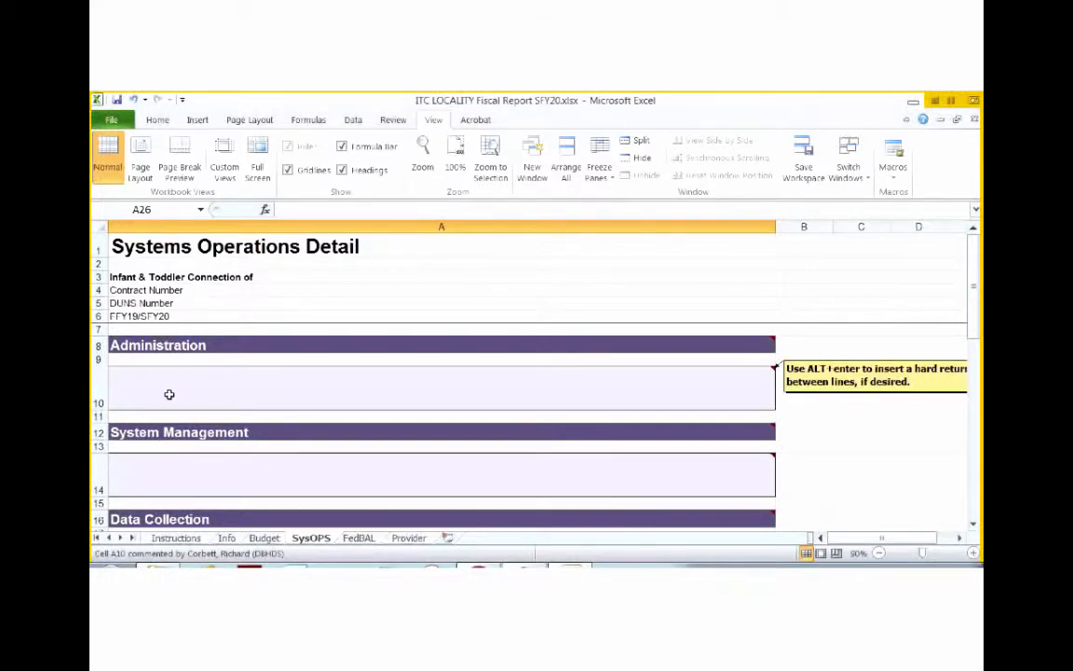
pyautogui.moveTo(191, 384)
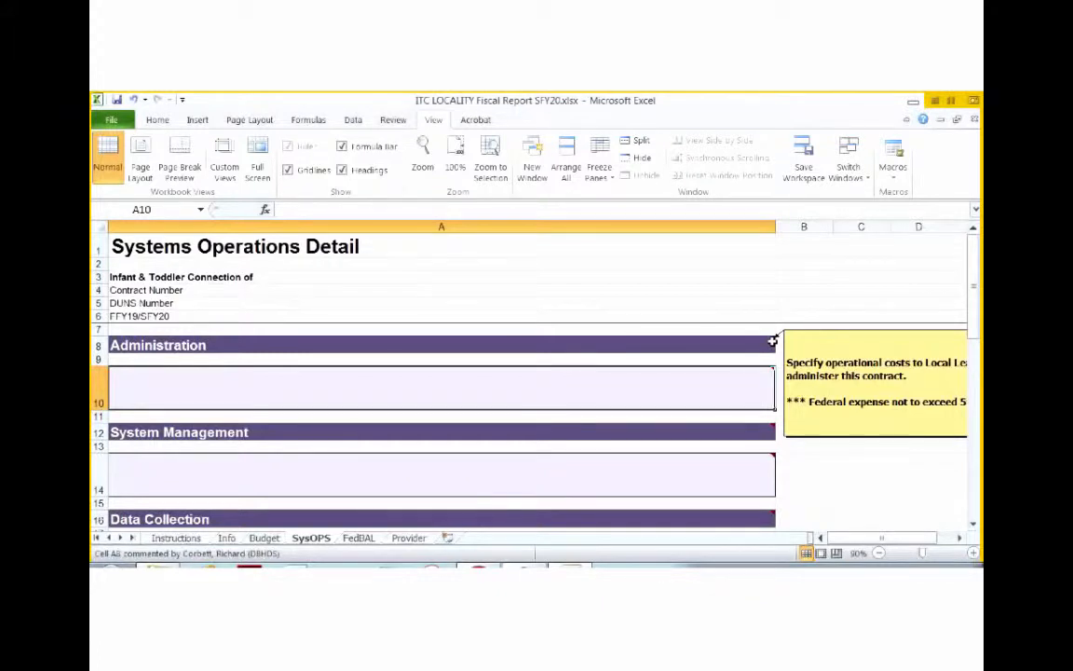
pyautogui.moveTo(758, 376)
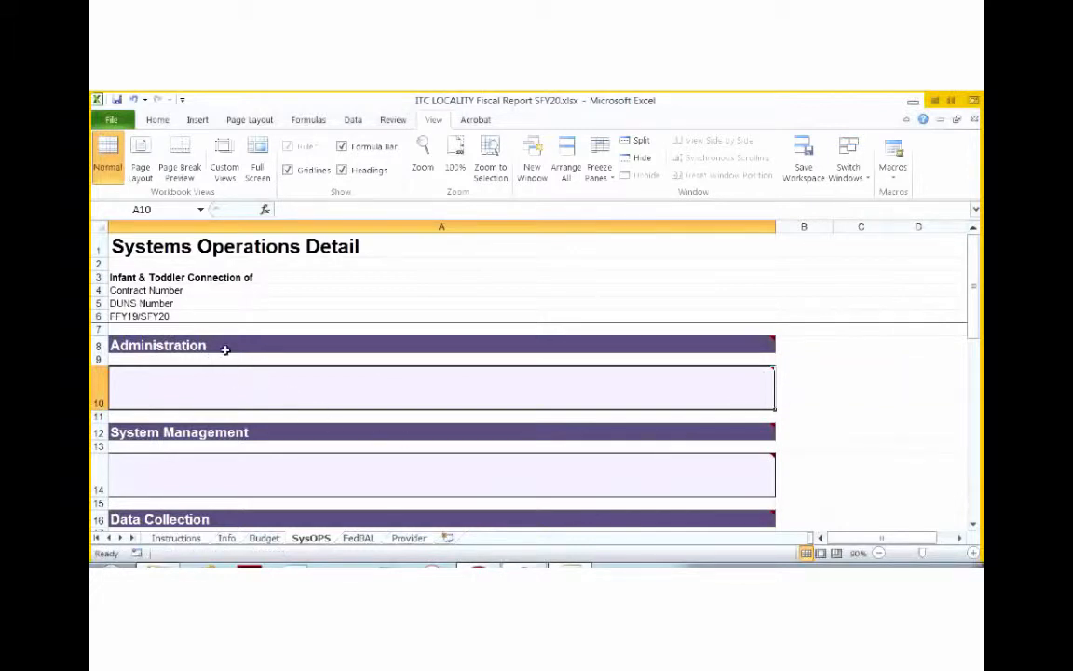
pyautogui.moveTo(397, 382)
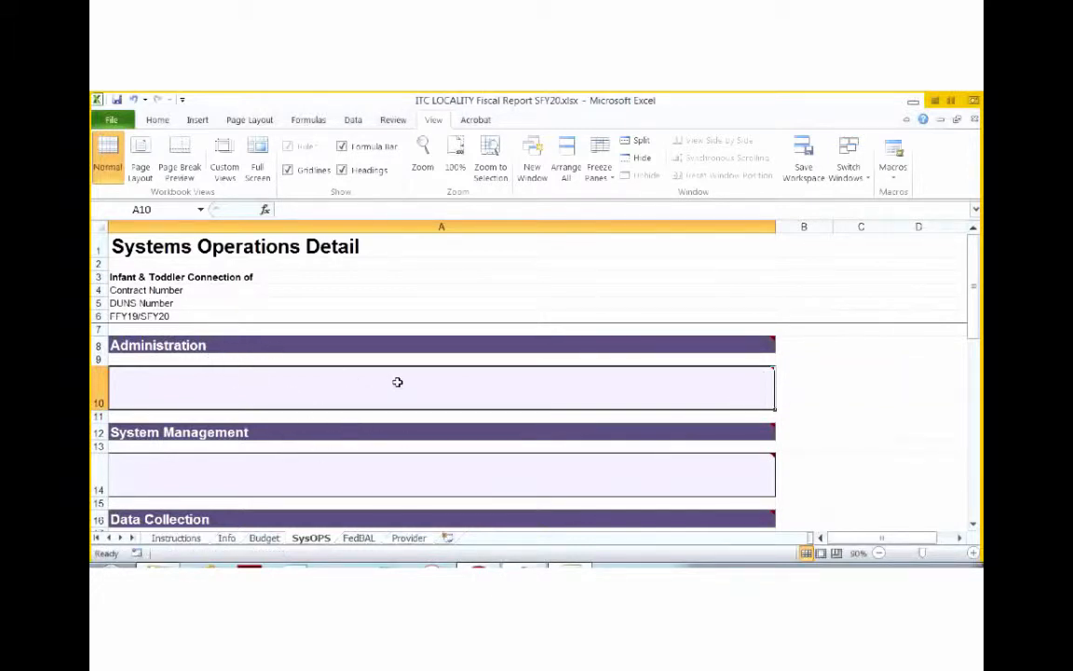
pyautogui.moveTo(419, 453)
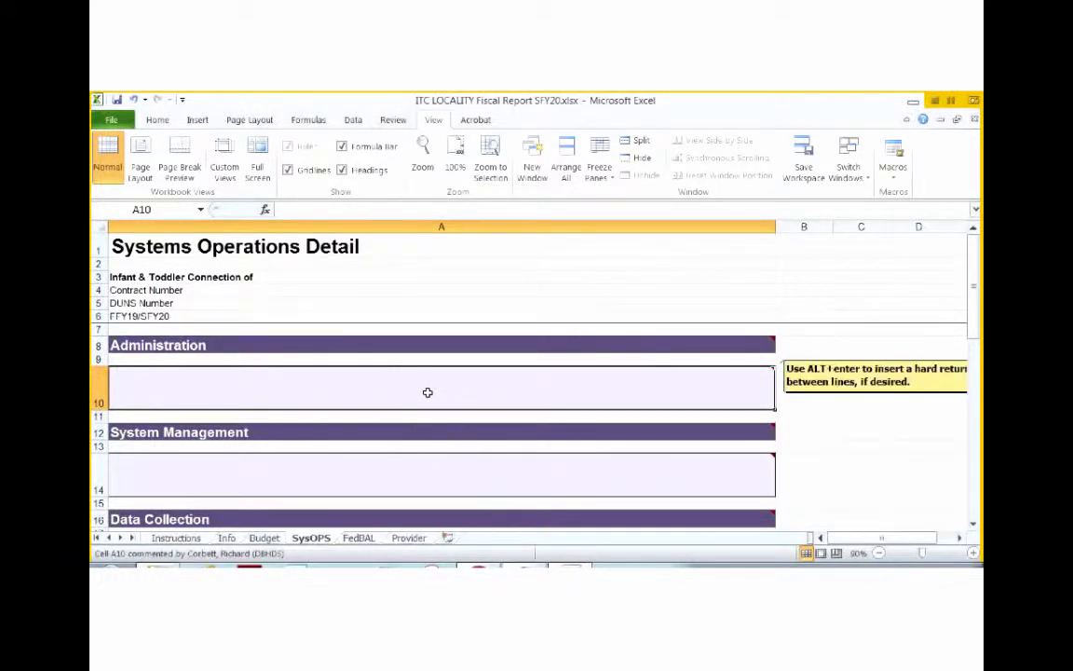
pyautogui.moveTo(428, 390)
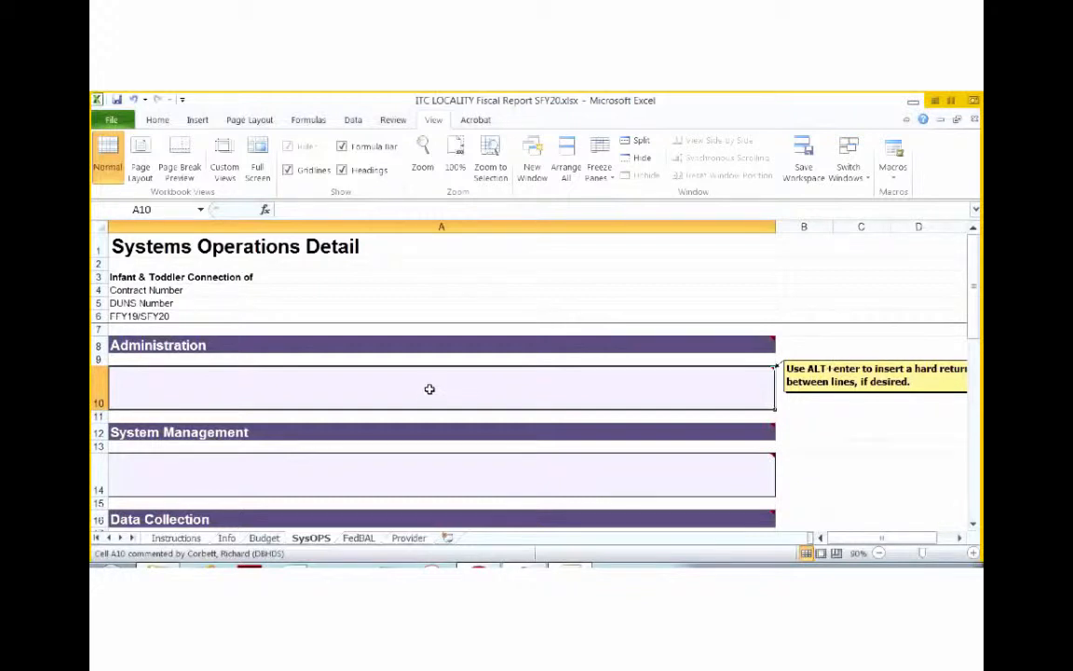
pyautogui.moveTo(436, 380)
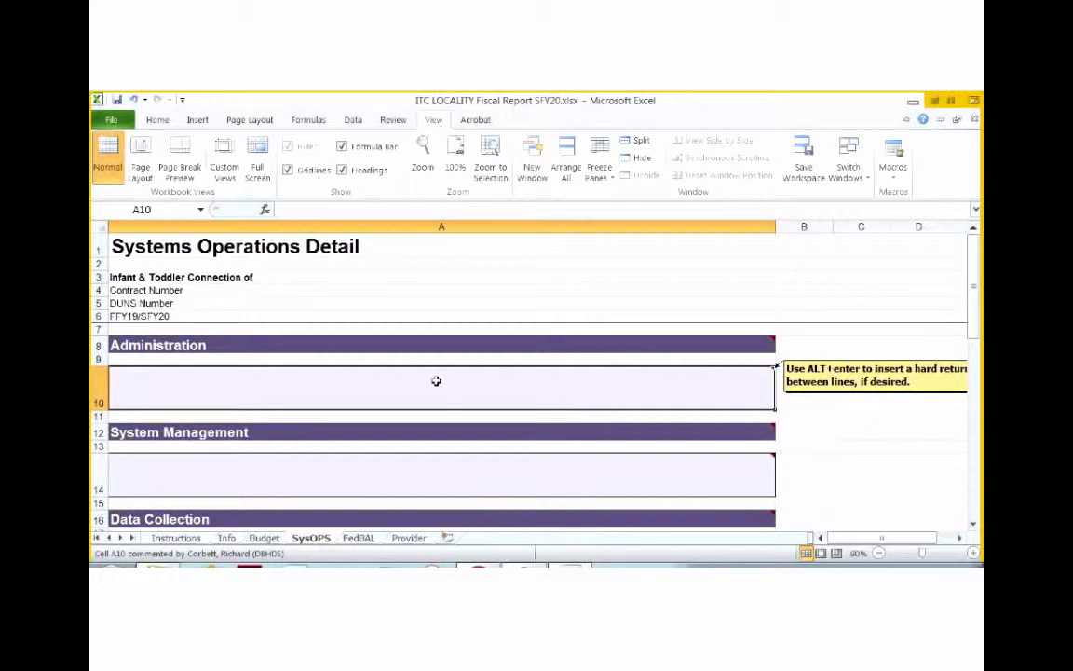
pyautogui.moveTo(443, 385)
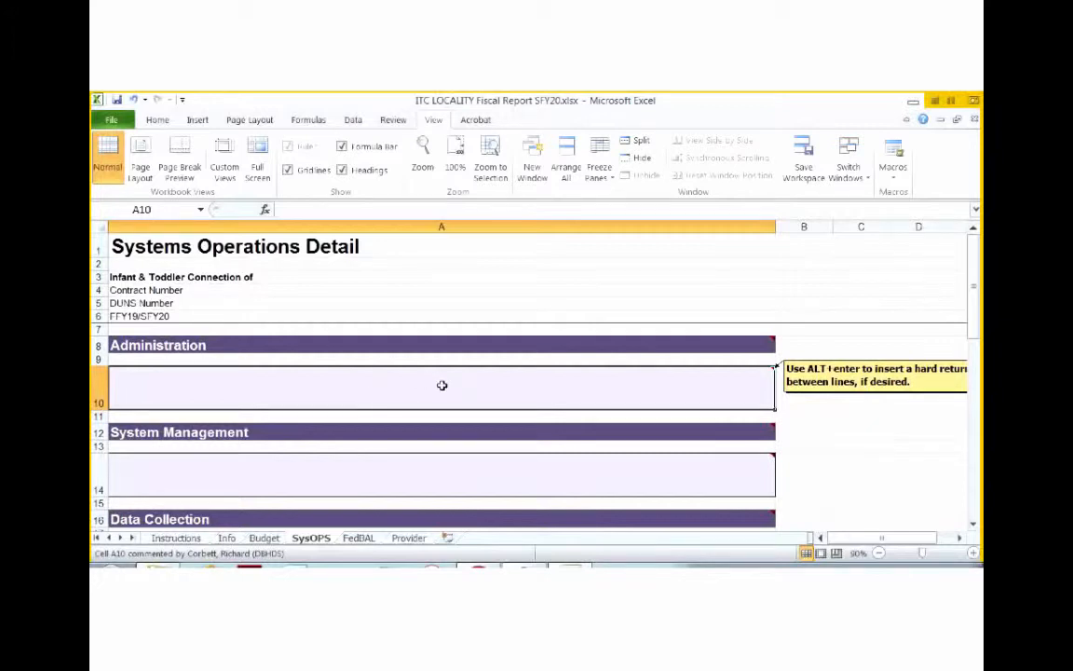
pyautogui.moveTo(354, 414)
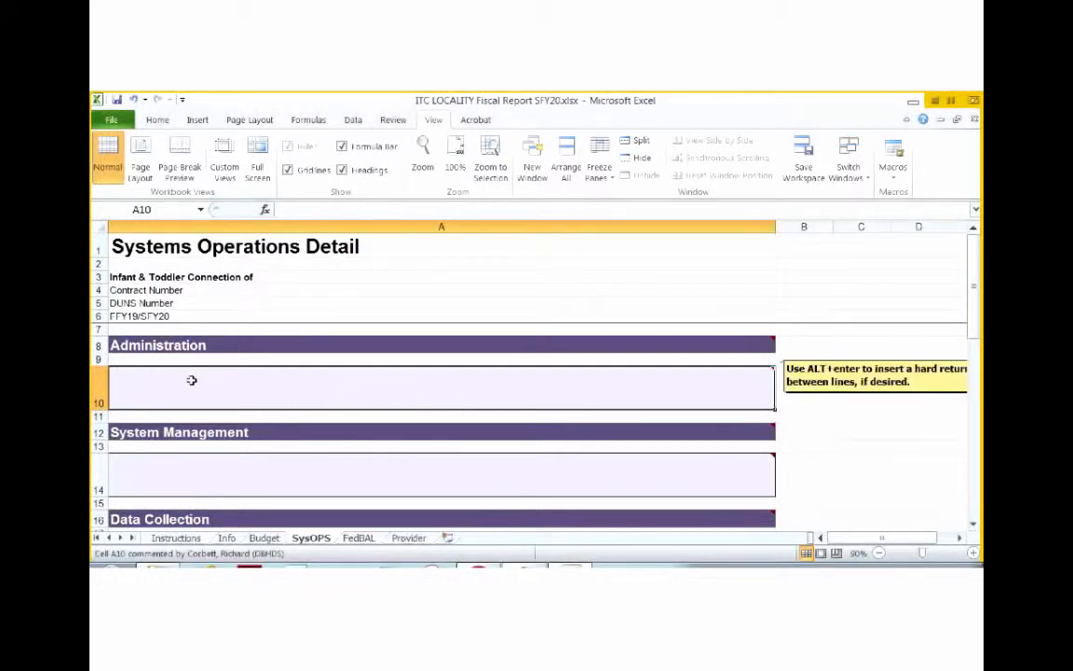
pyautogui.moveTo(207, 386)
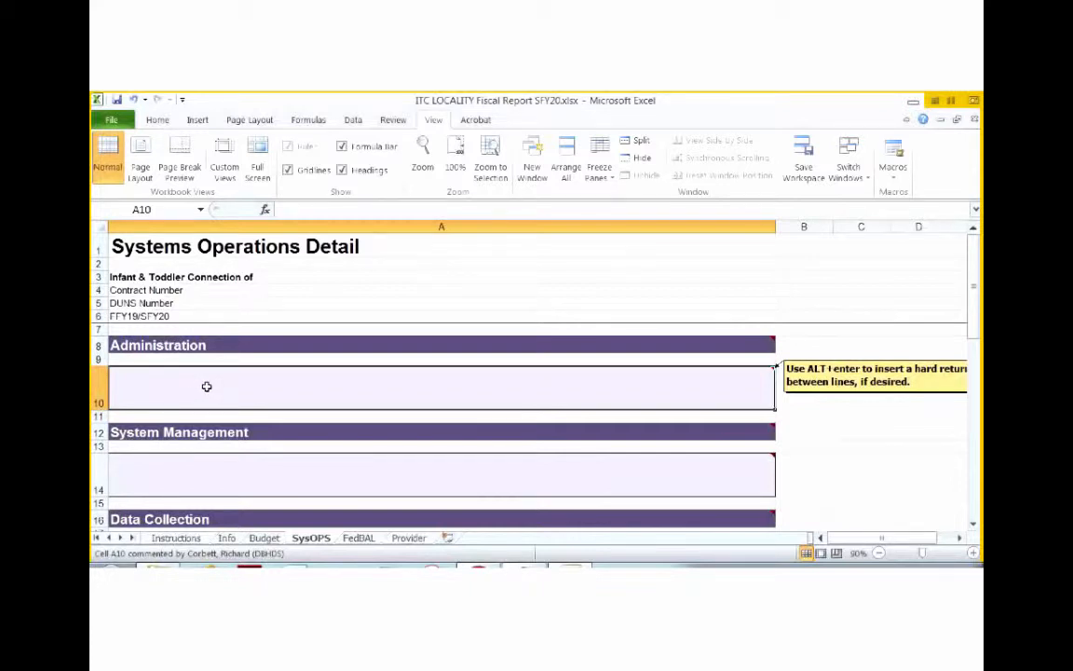
pyautogui.moveTo(196, 377)
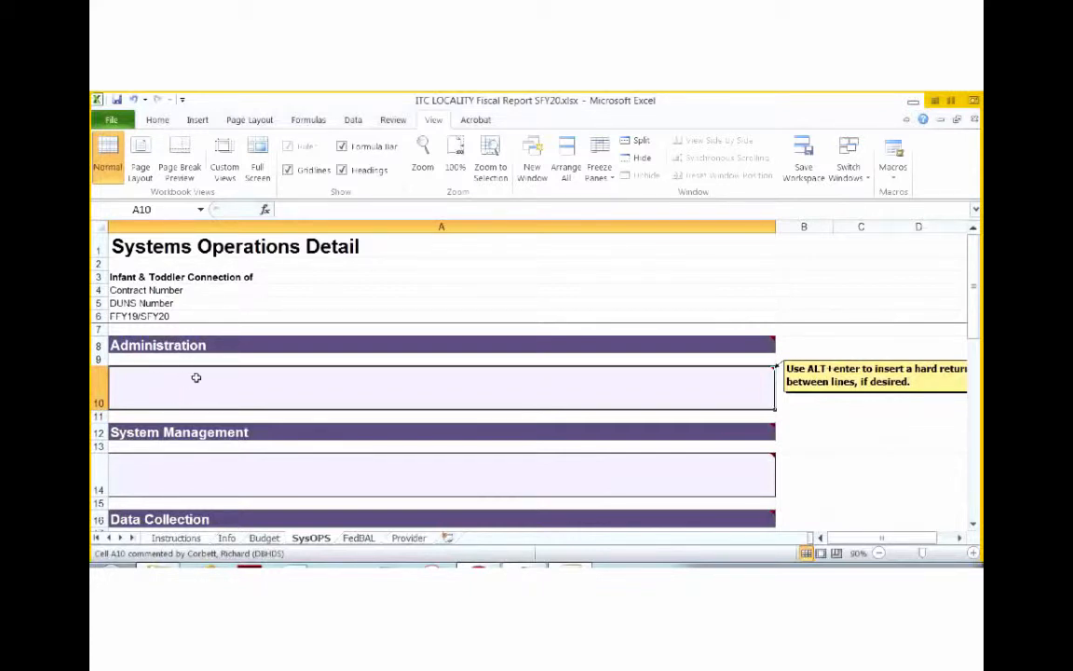
pyautogui.moveTo(179, 387)
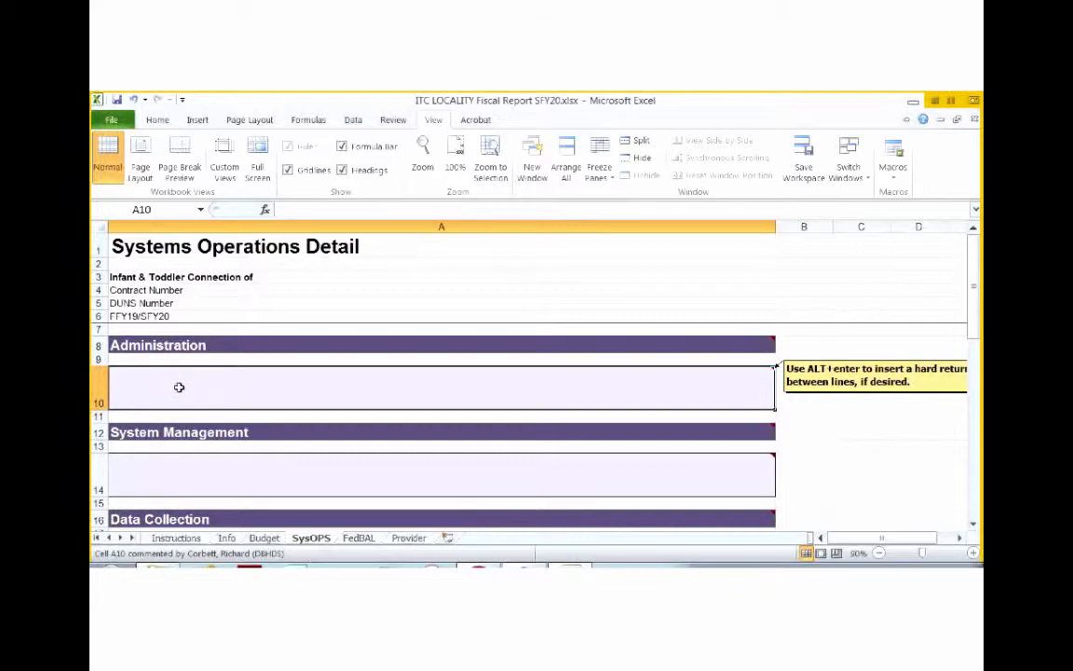
pyautogui.moveTo(200, 399)
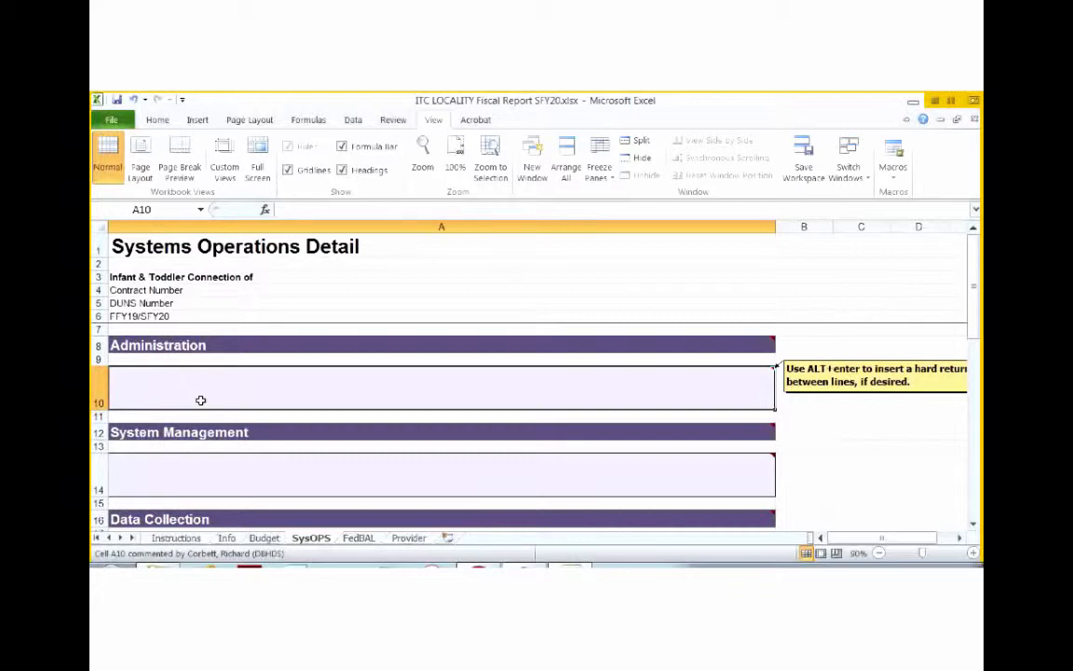
pyautogui.moveTo(203, 398)
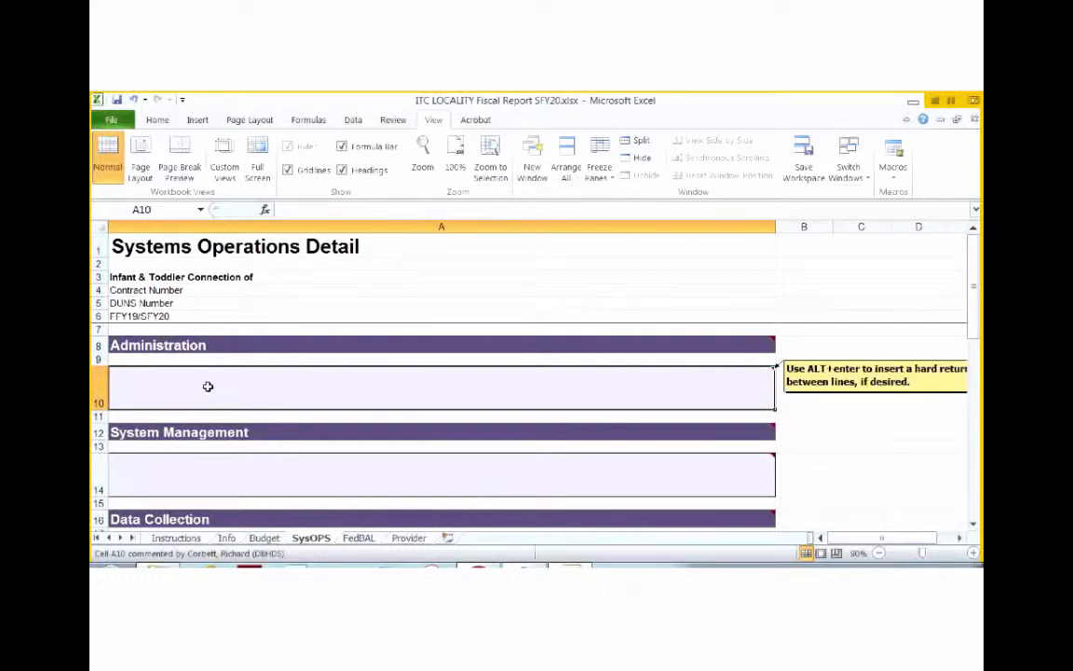
pyautogui.moveTo(198, 393)
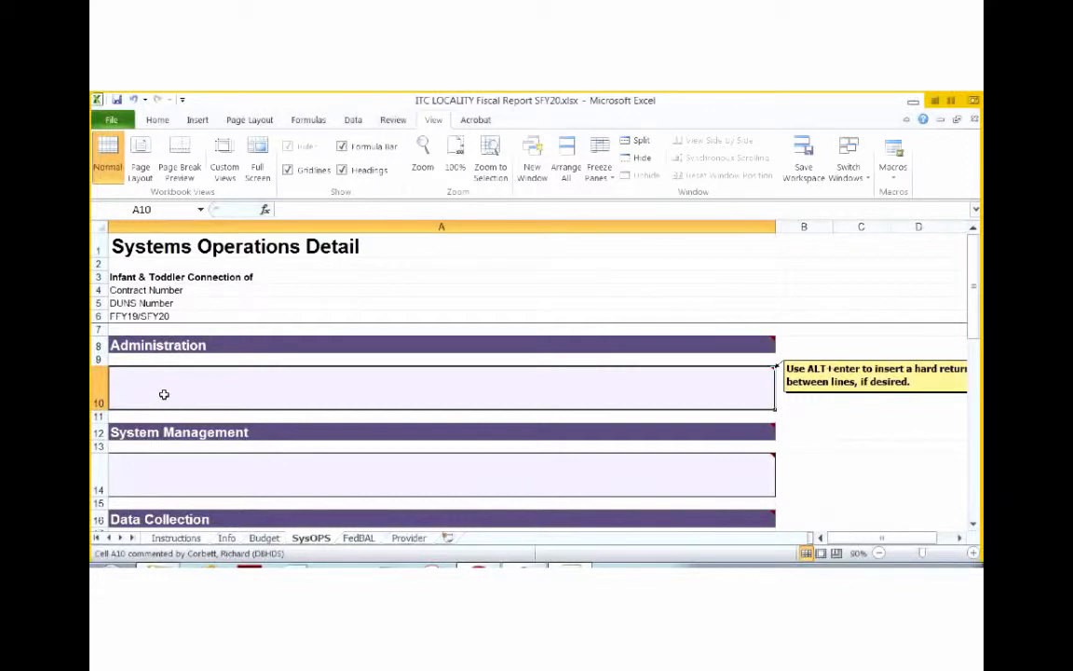
pyautogui.moveTo(170, 410)
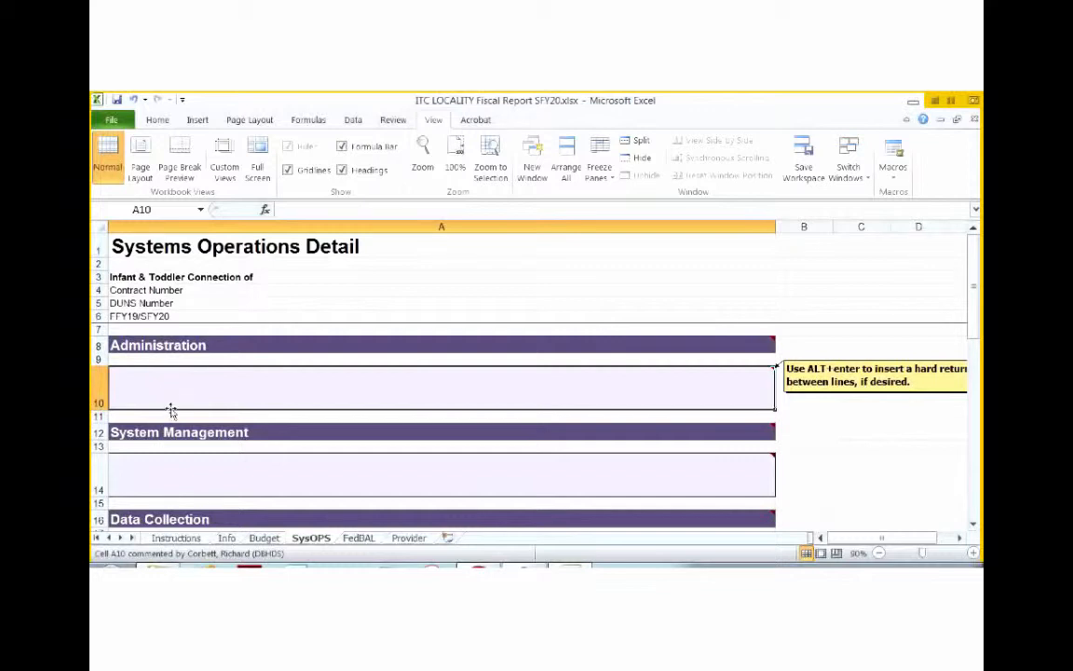
# Step: Select the empty System Management narrative box in cell A14
pyautogui.click(180, 470)
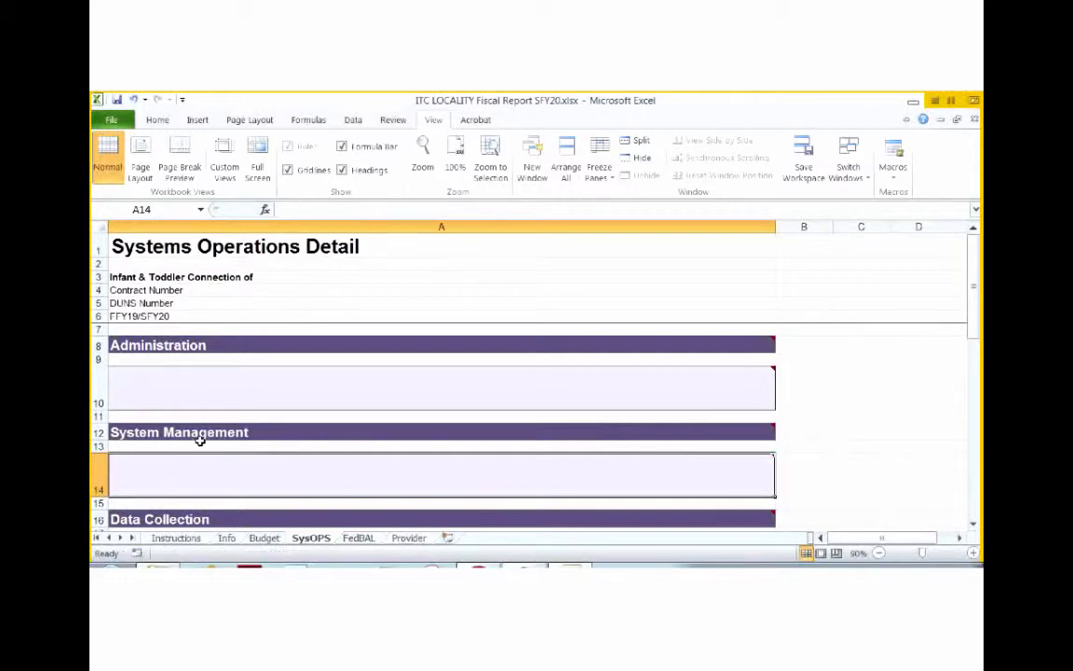
pyautogui.moveTo(203, 438)
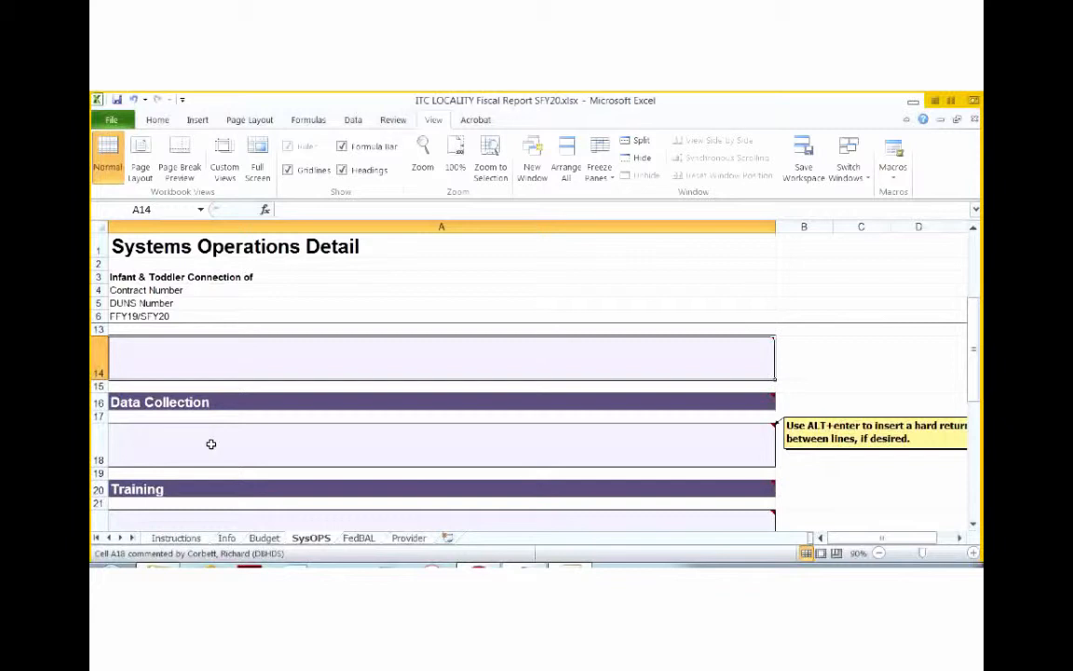
pyautogui.moveTo(215, 441)
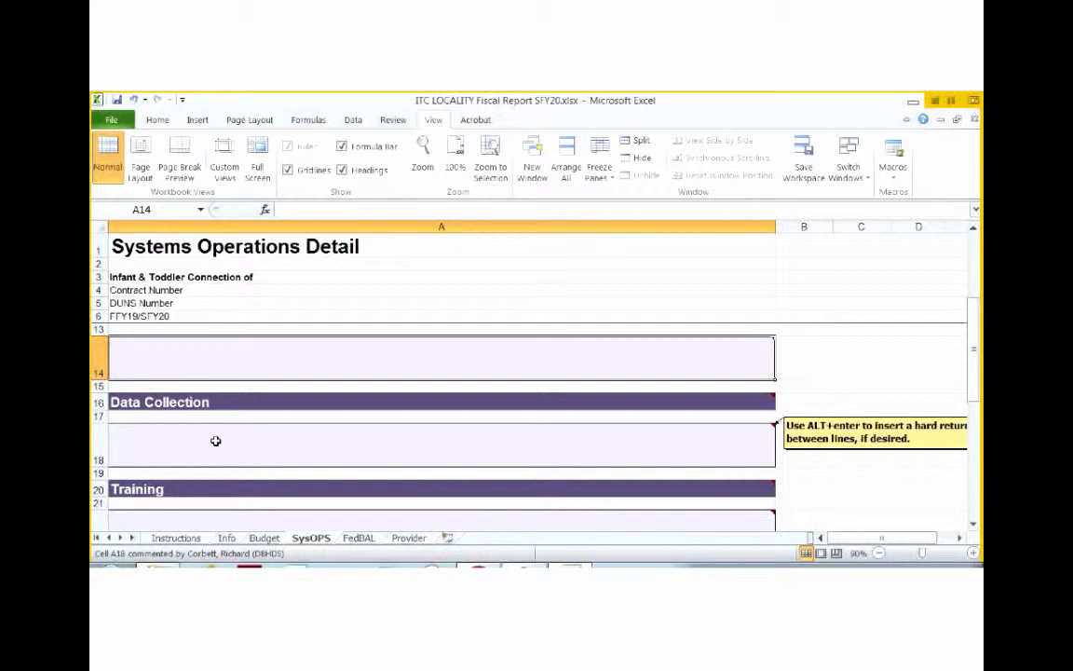
# Step: Scroll down and select the empty Training narrative box
pyautogui.scroll(-3)
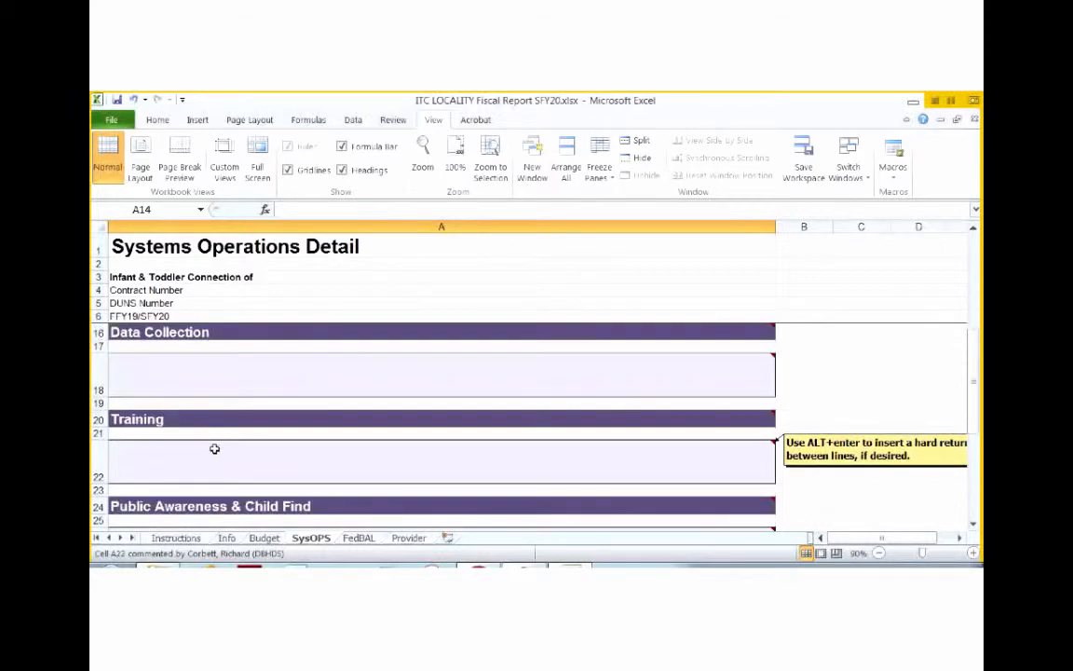
pyautogui.click(230, 456)
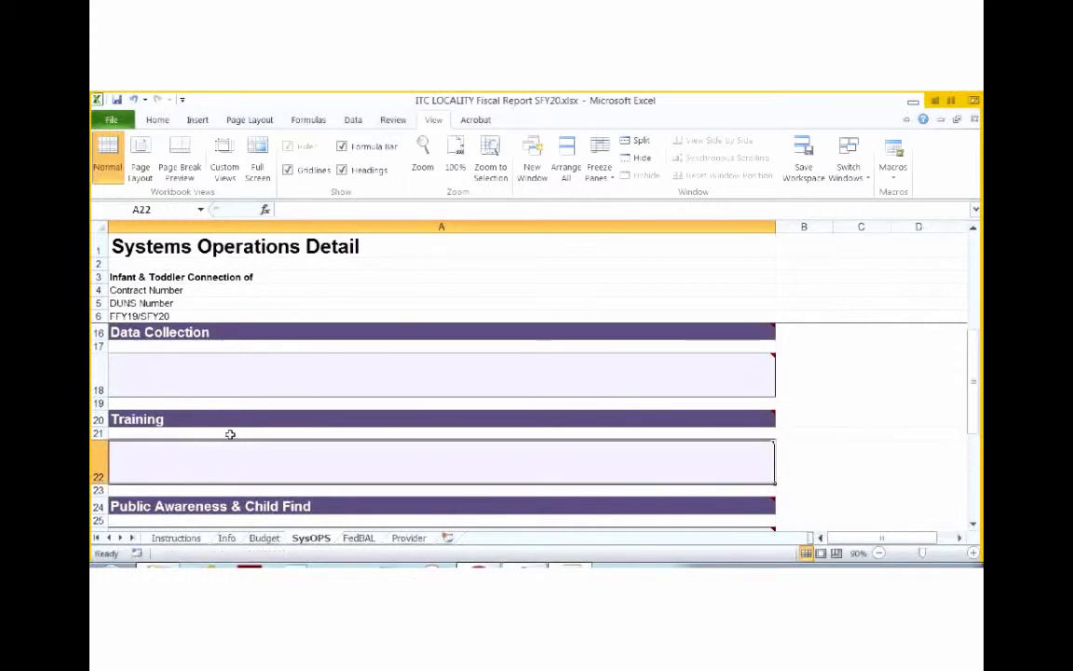
pyautogui.moveTo(226, 434)
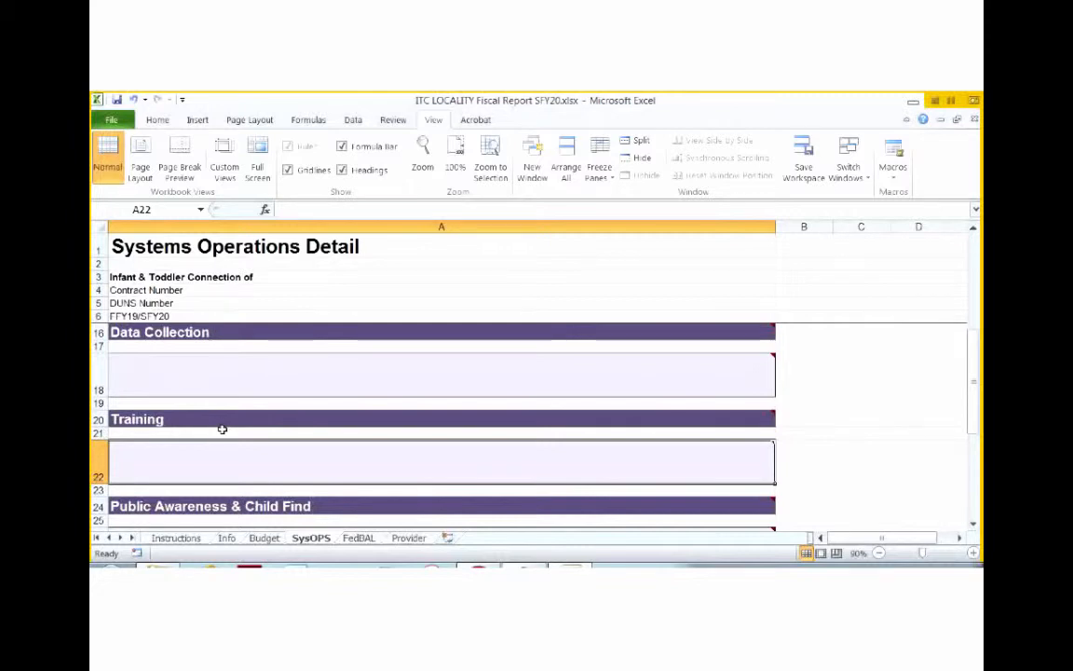
pyautogui.moveTo(235, 428)
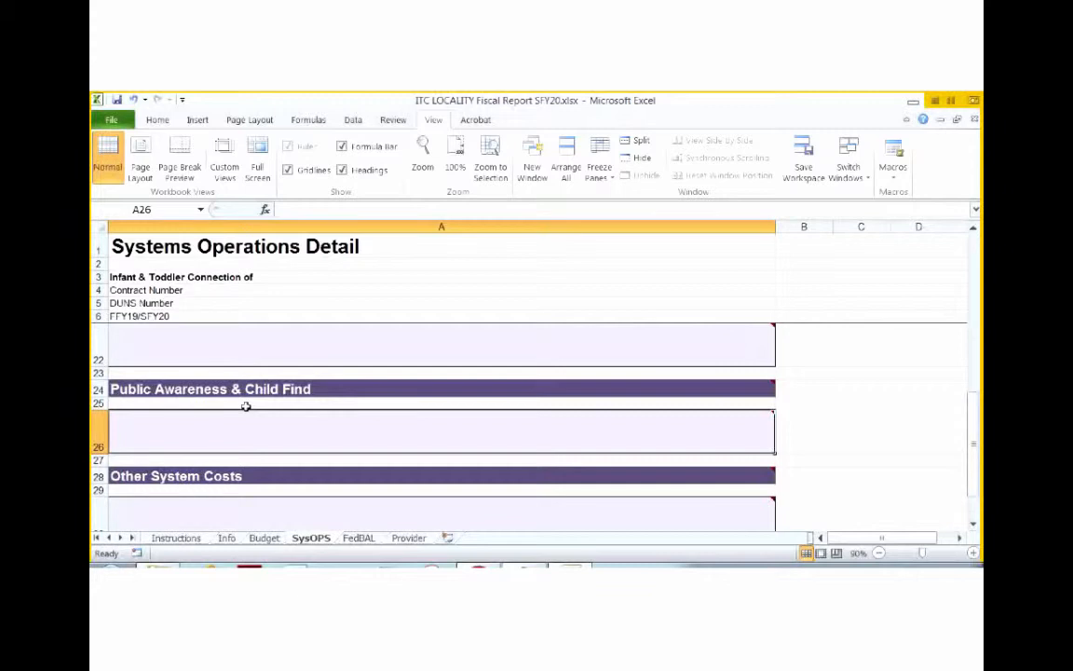
pyautogui.moveTo(225, 440)
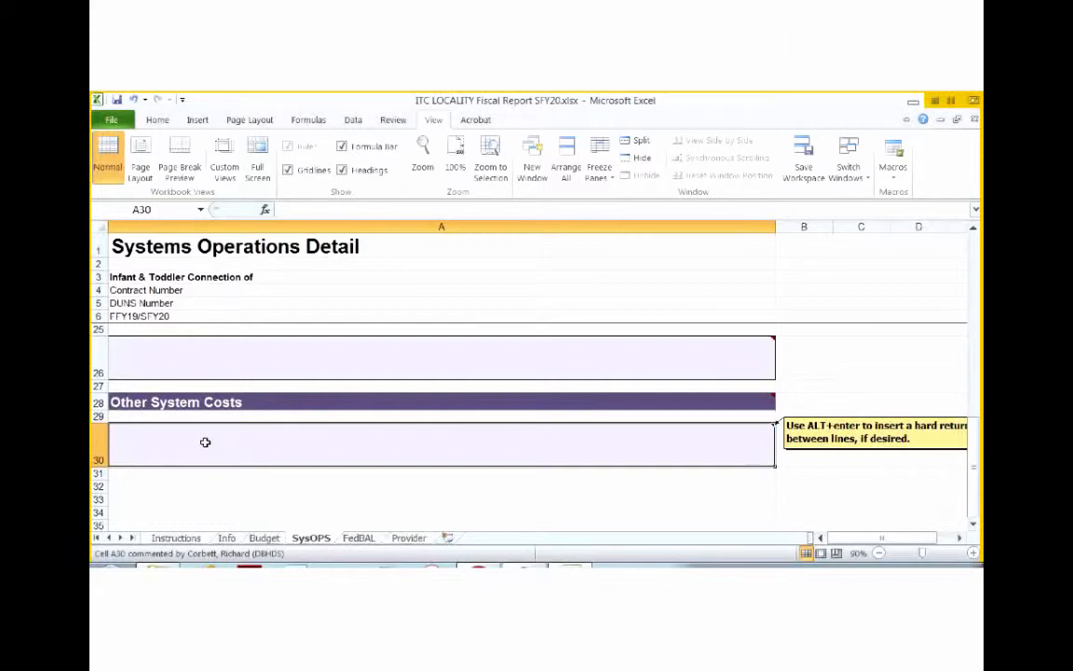
pyautogui.moveTo(202, 443)
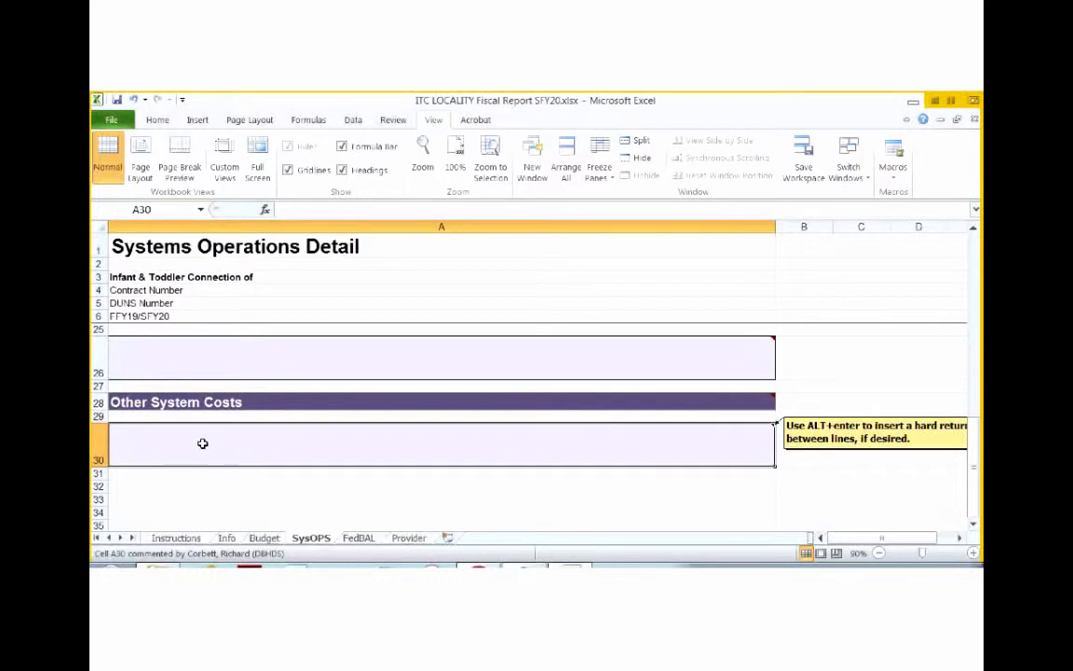
pyautogui.moveTo(250, 442)
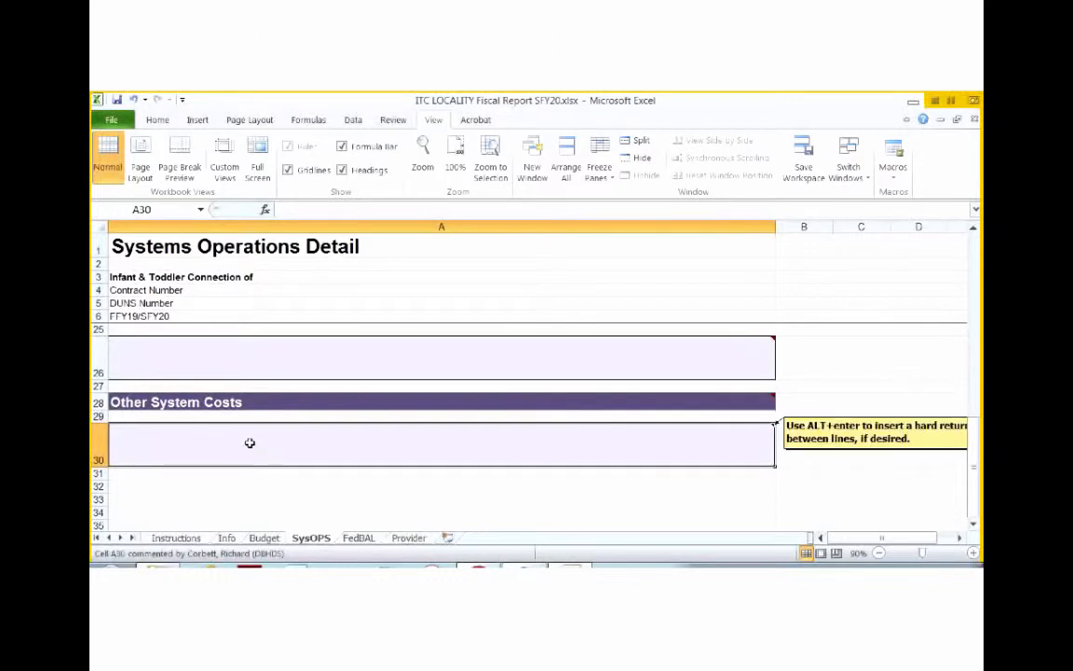